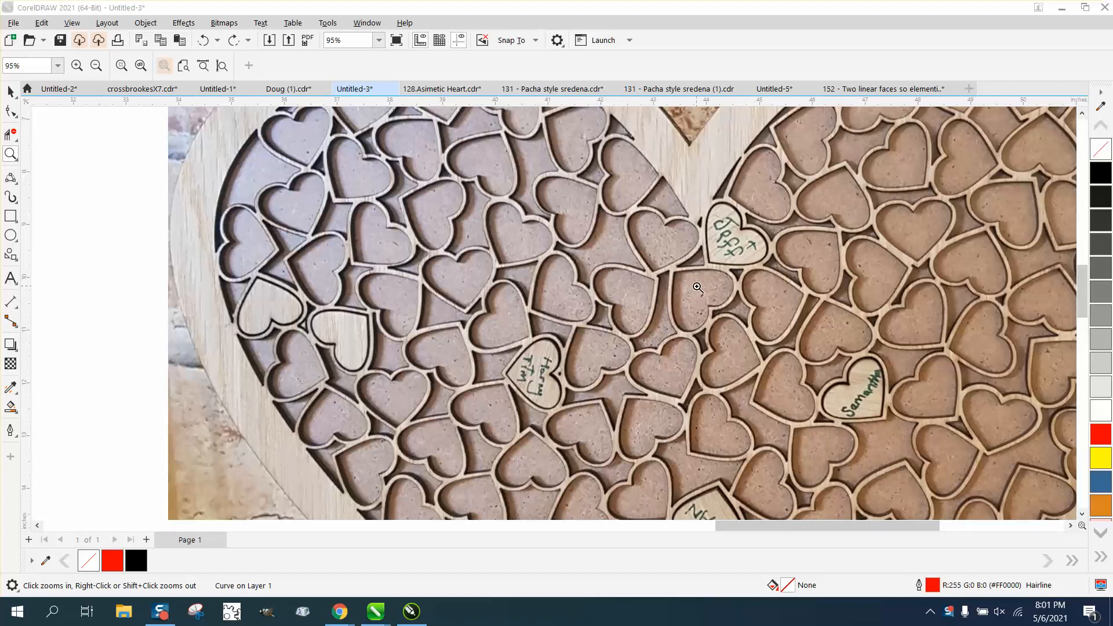
Inspect the reference photo's hearts and zoom in on the small double-outline heart
{"action": "left_click", "coordinate": [697, 288]}
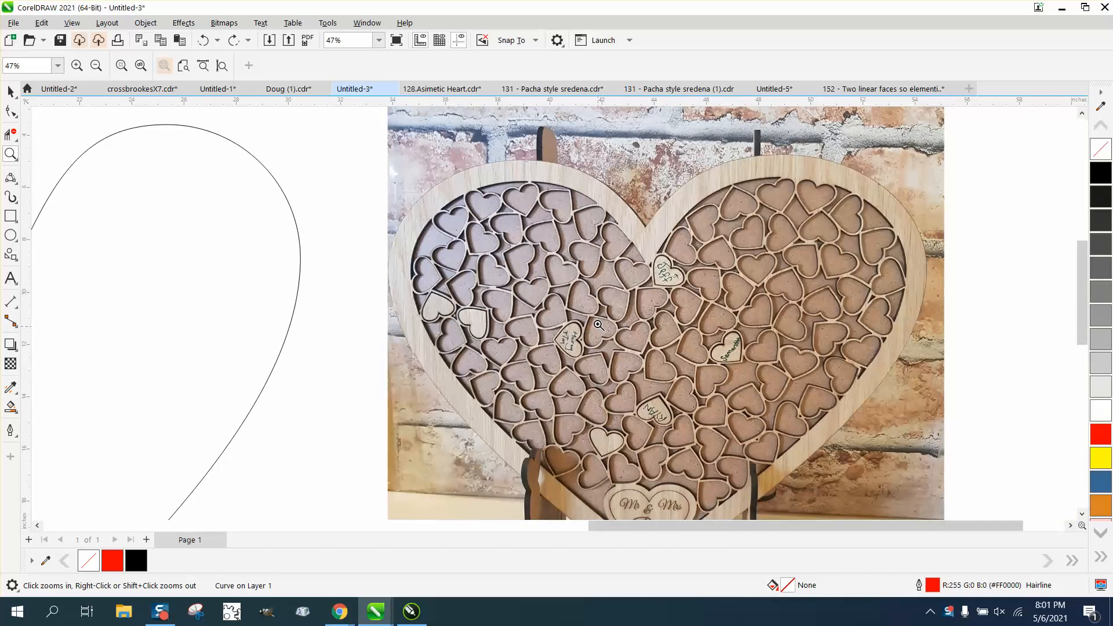
{"action": "mouse_move", "coordinate": [651, 281]}
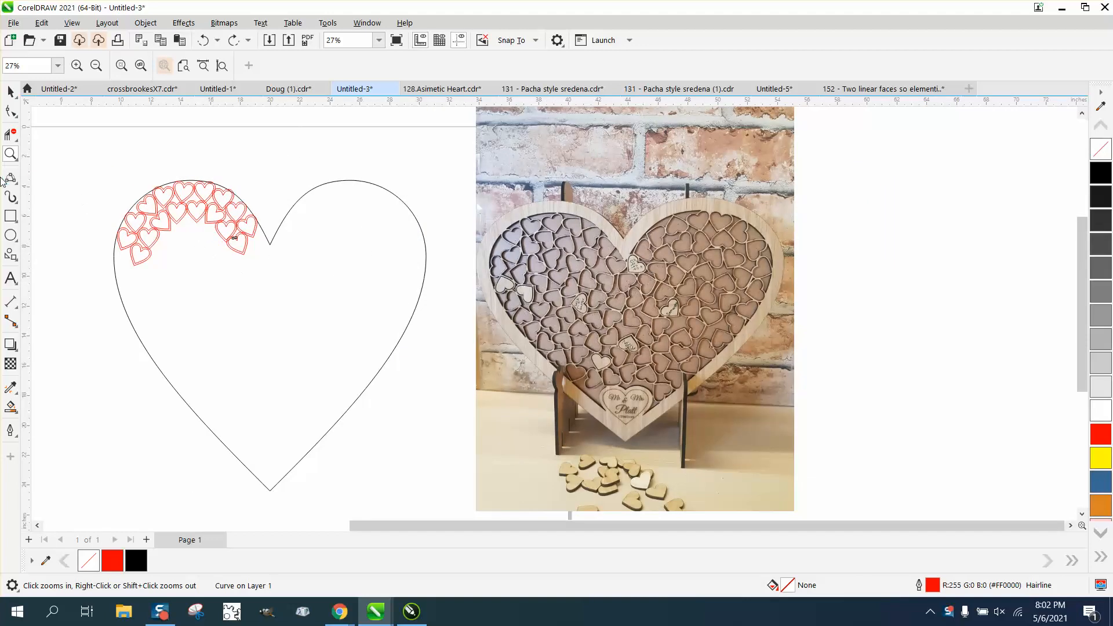
{"action": "left_click", "coordinate": [10, 178]}
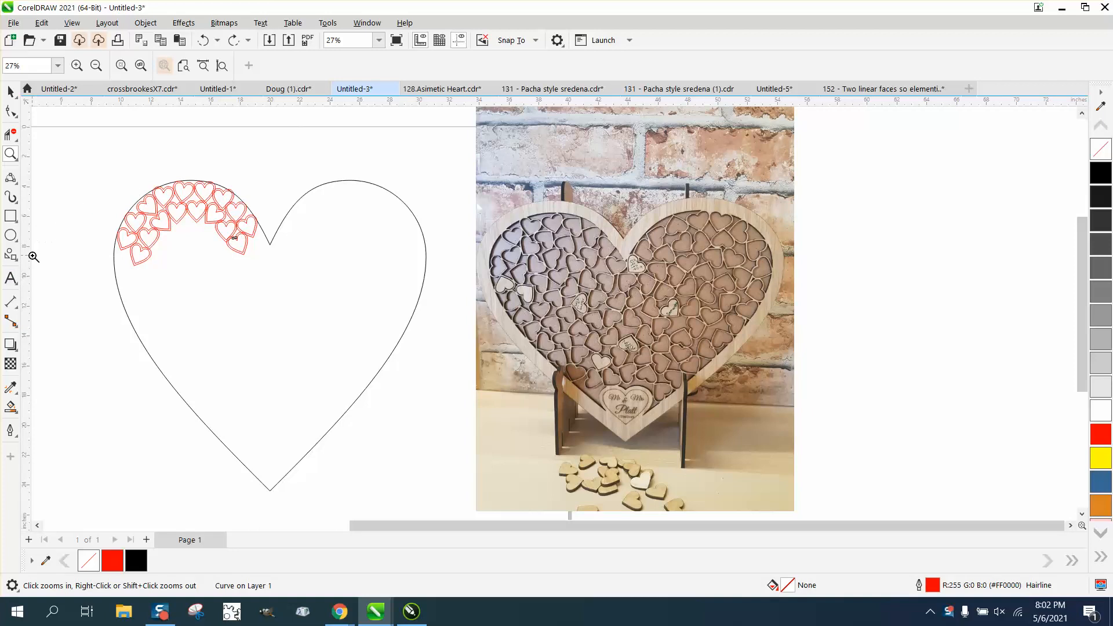
{"action": "mouse_move", "coordinate": [634, 279]}
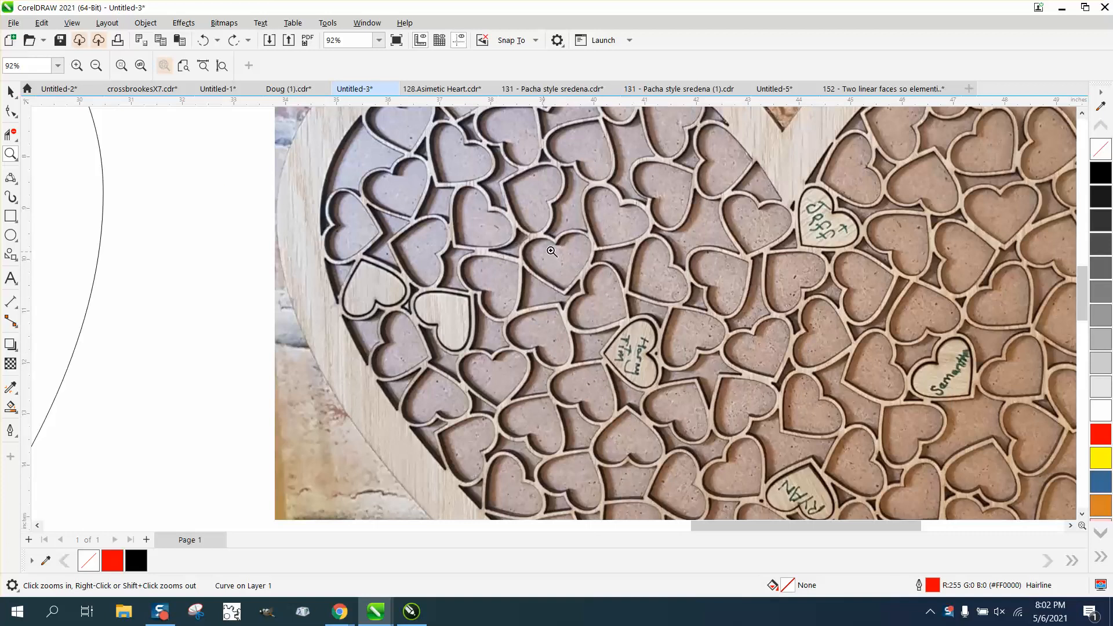
{"action": "mouse_move", "coordinate": [559, 339]}
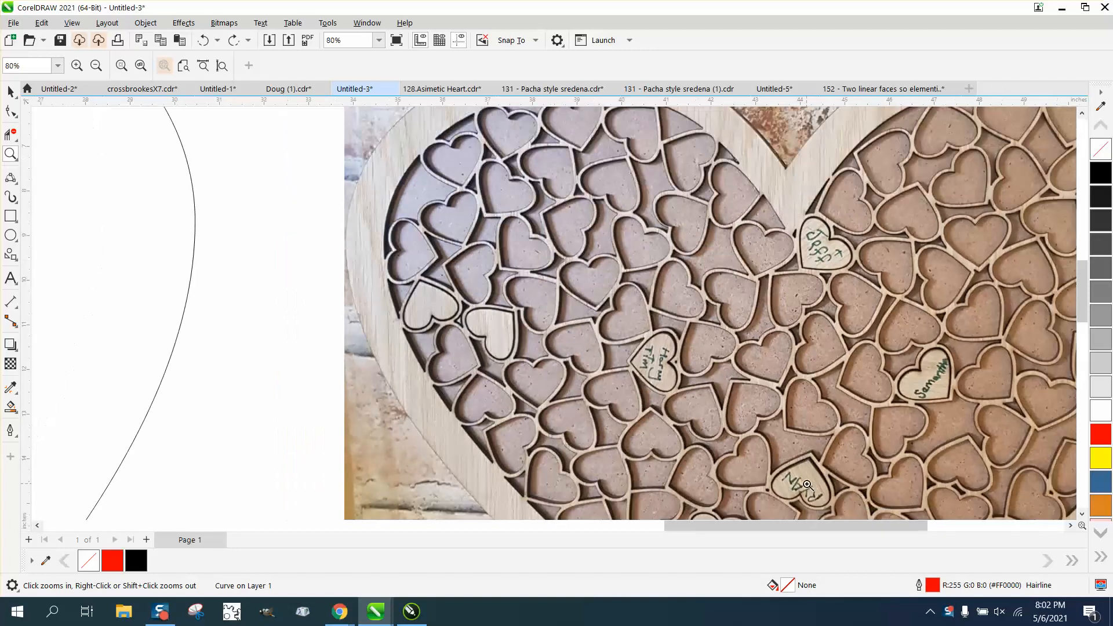
{"action": "left_click", "coordinate": [95, 64]}
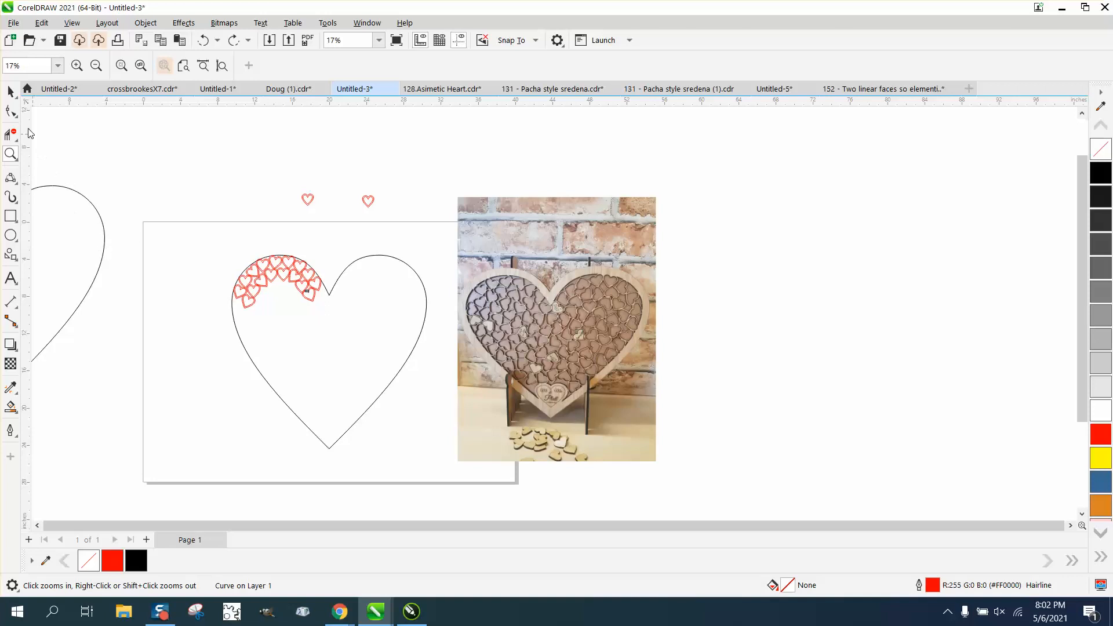
{"action": "mouse_move", "coordinate": [300, 196]}
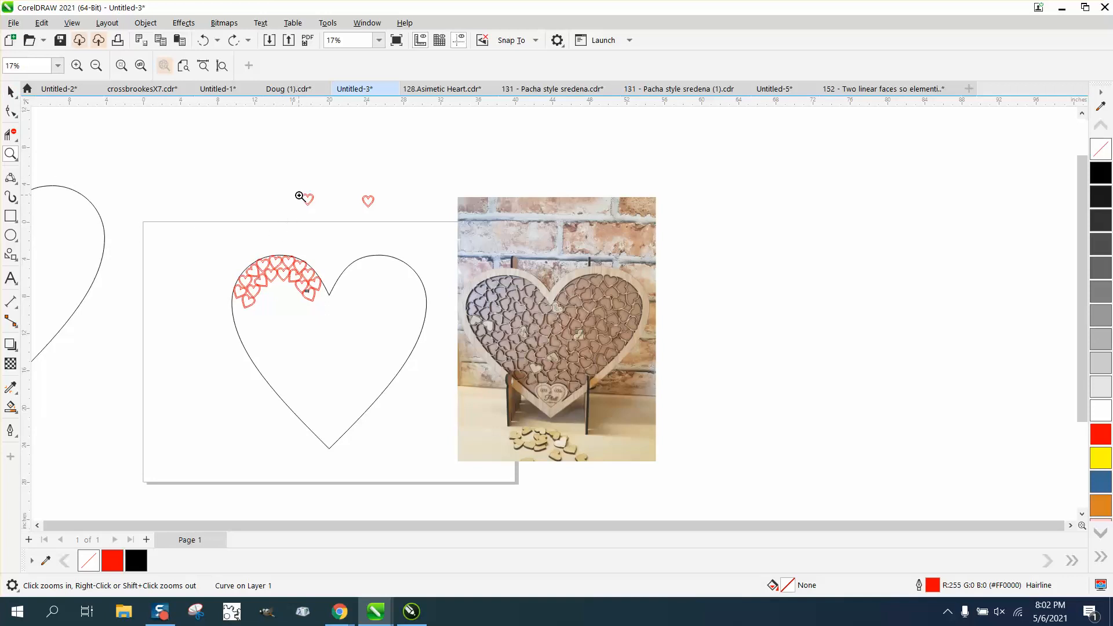
{"action": "left_click", "coordinate": [298, 197]}
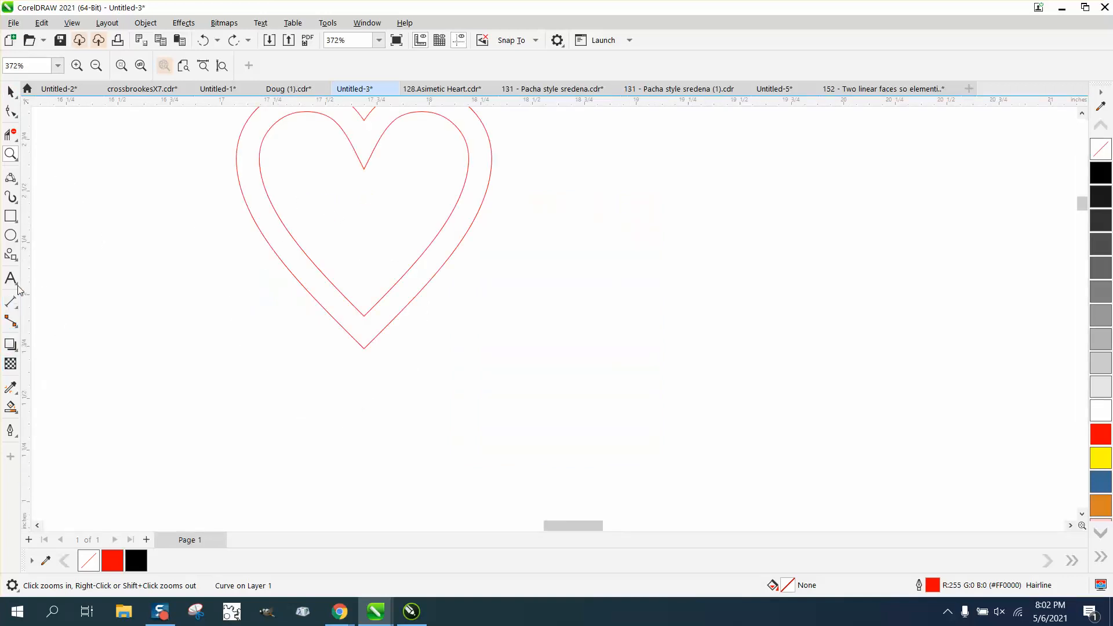
Draw a new heart, give it an 8 pt outline and convert the outline to a double-outline object
{"action": "left_click", "coordinate": [10, 254]}
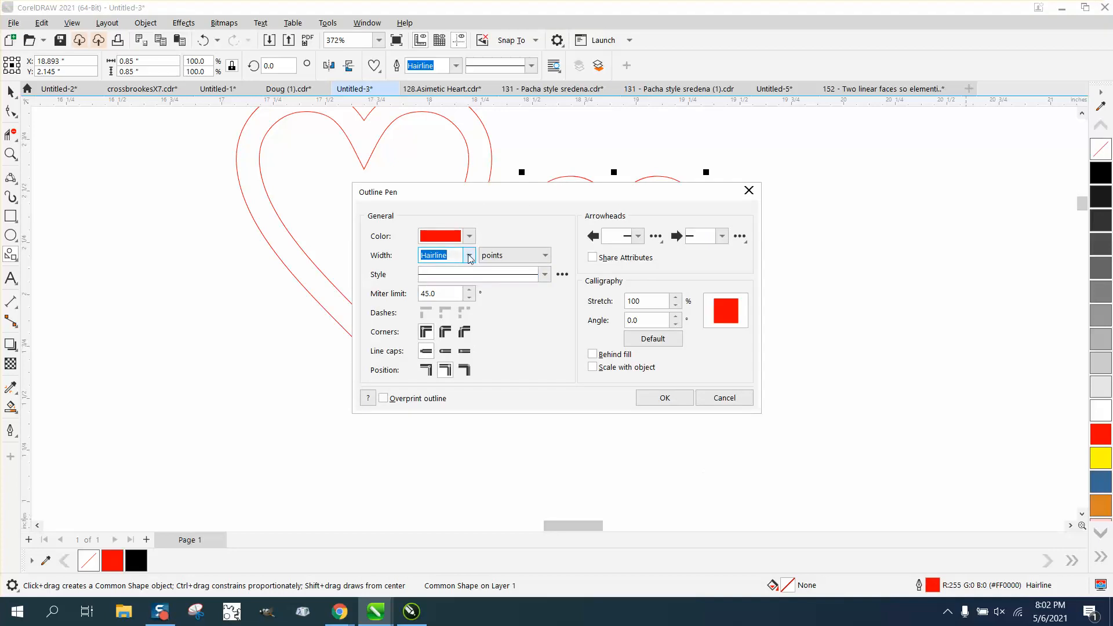
{"action": "left_click", "coordinate": [469, 255]}
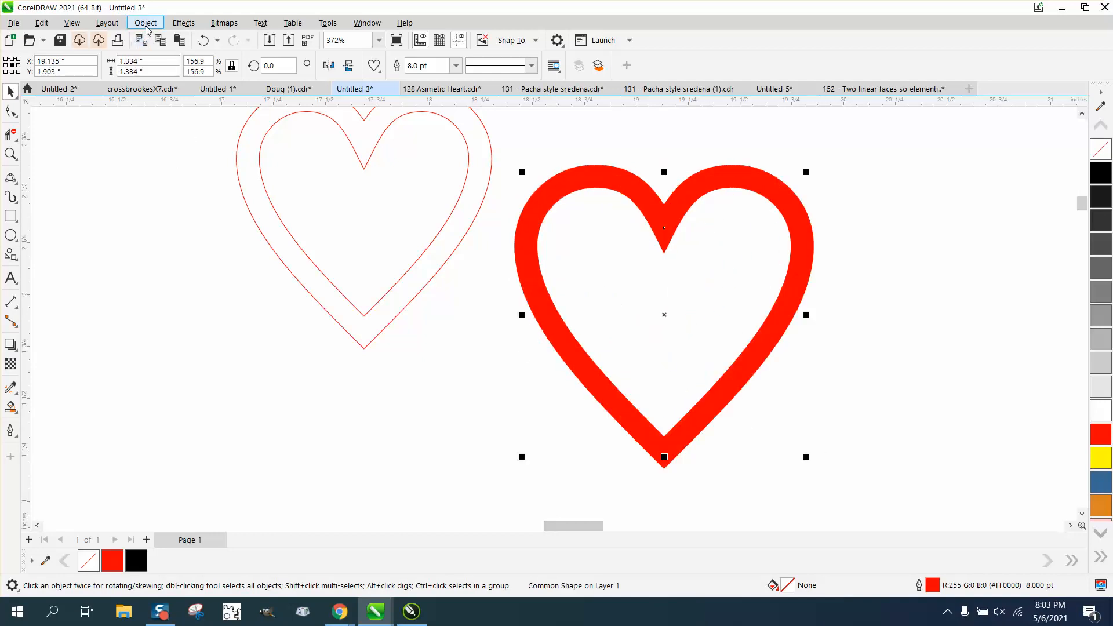
{"action": "left_click", "coordinate": [145, 22]}
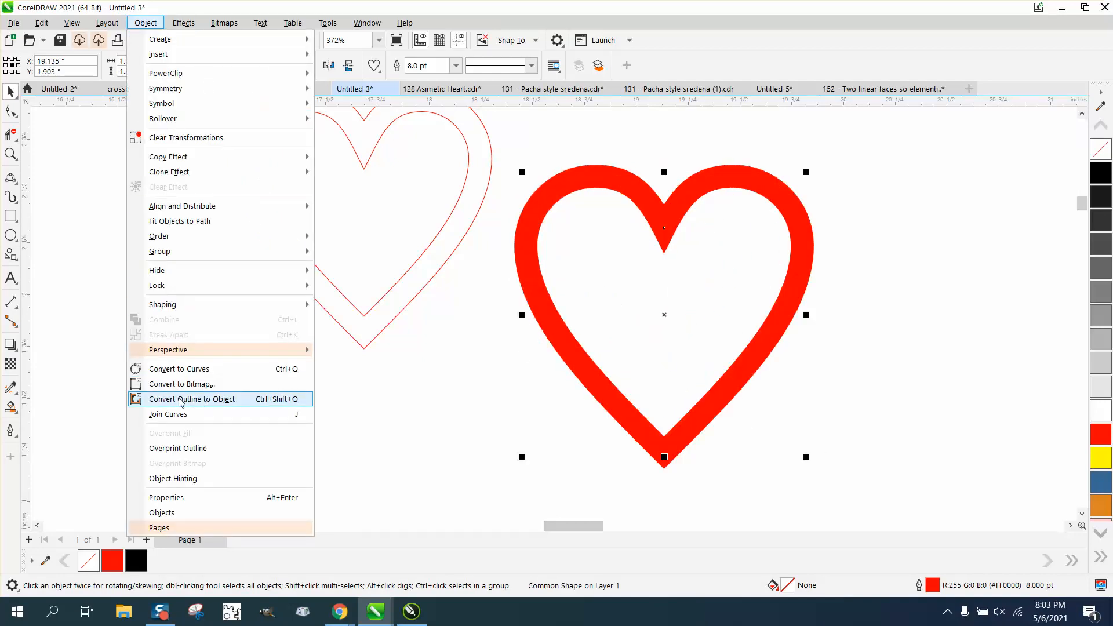
{"action": "left_click", "coordinate": [192, 397]}
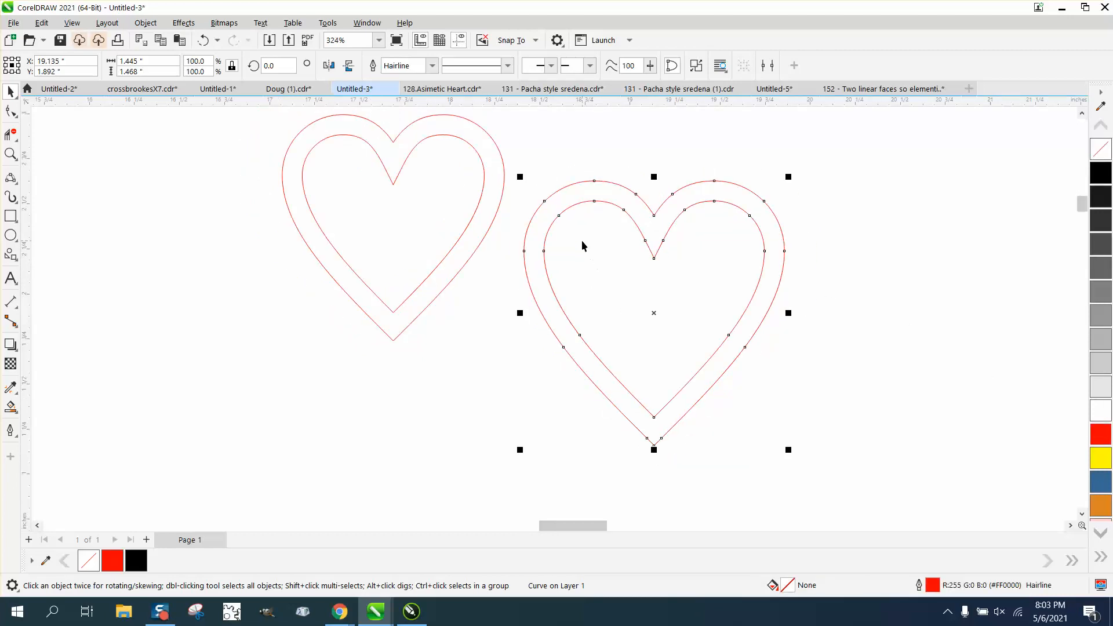
Close the Calculator and zoom in on the hearts in the left lobe
{"action": "left_click", "coordinate": [448, 611]}
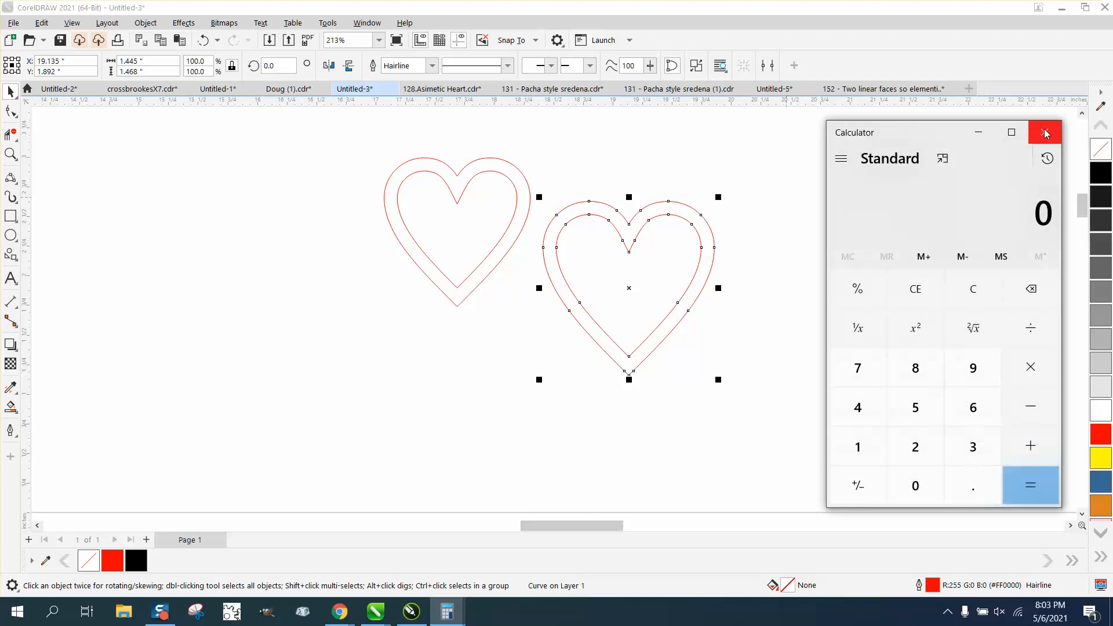
{"action": "left_click", "coordinate": [1044, 132]}
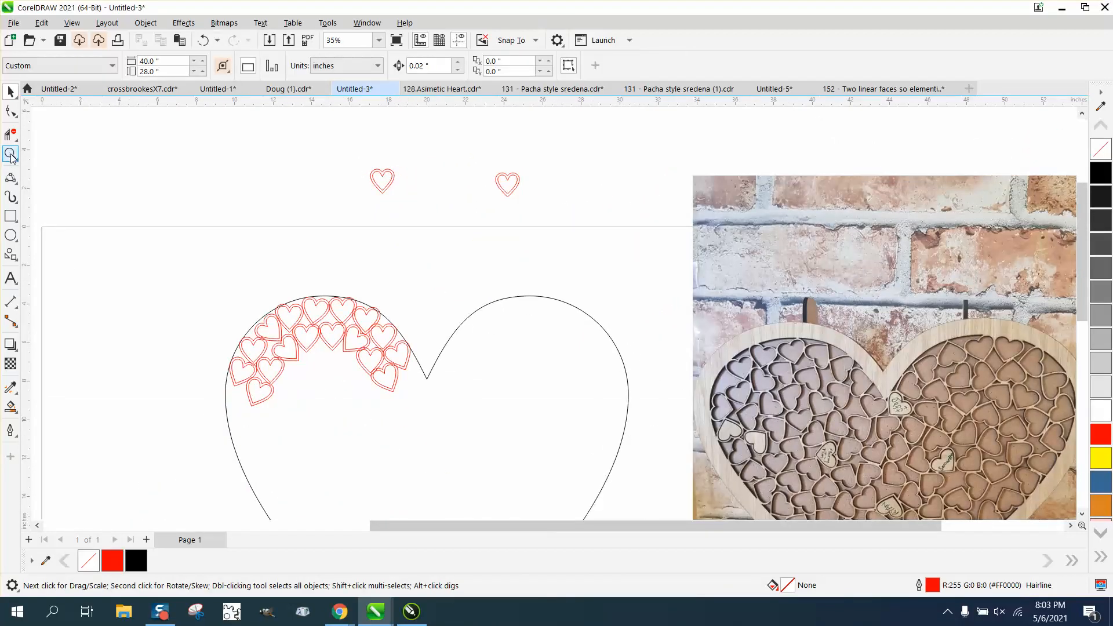
{"action": "left_click", "coordinate": [320, 351]}
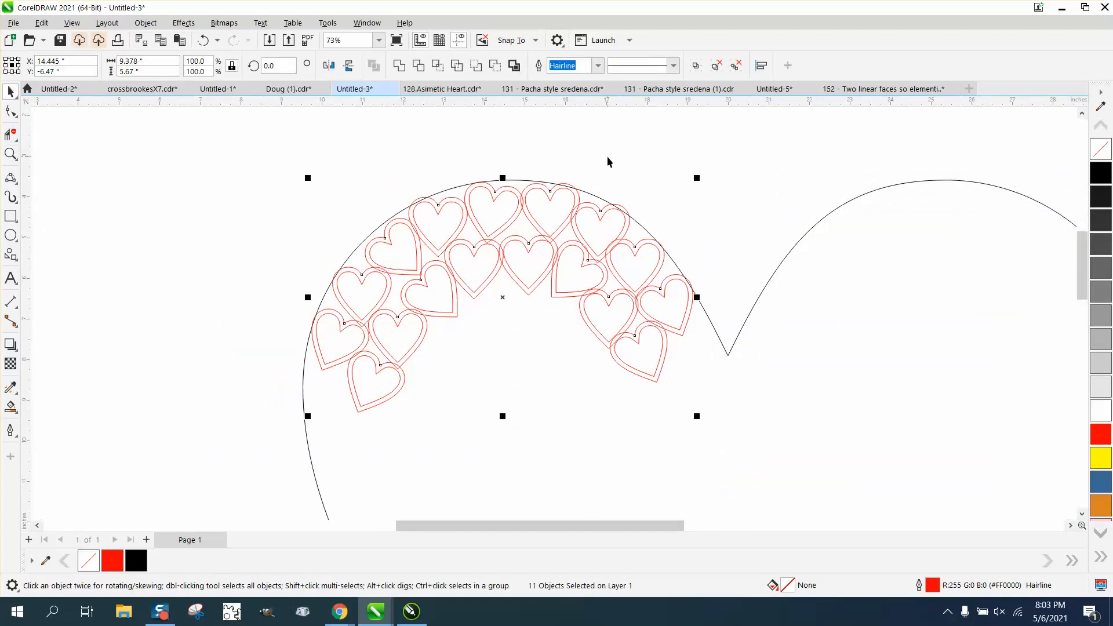
{"action": "mouse_move", "coordinate": [527, 268]}
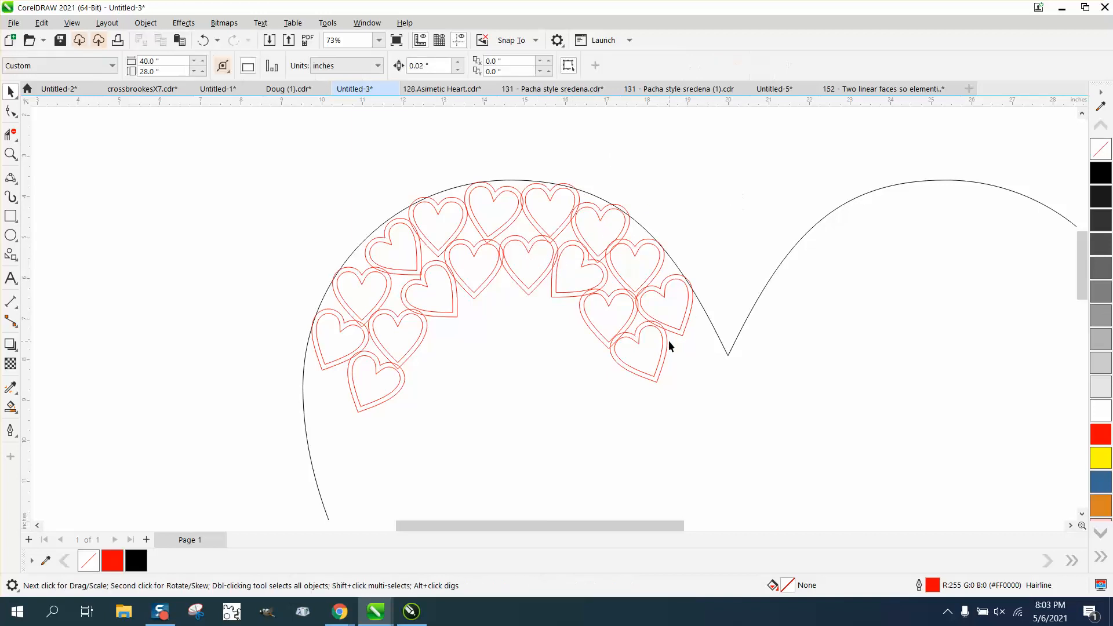
Duplicate the lowest rotated heart and place the copy near the big heart's left edge
{"action": "left_click", "coordinate": [639, 351]}
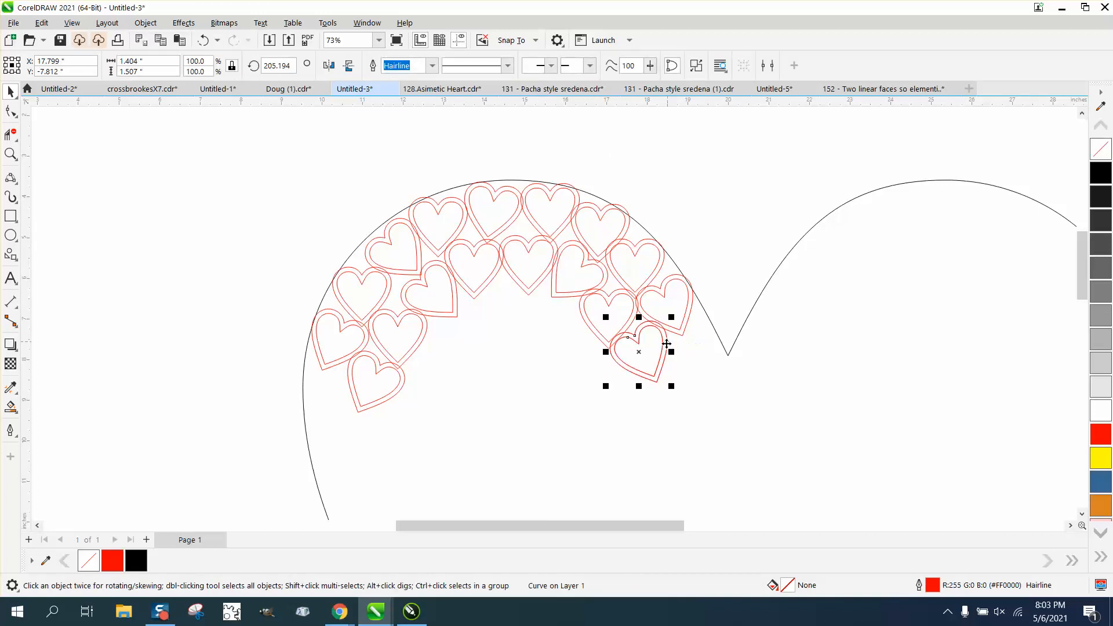
{"action": "left_click_drag", "start_coordinate": [637, 351], "coordinate": [554, 348]}
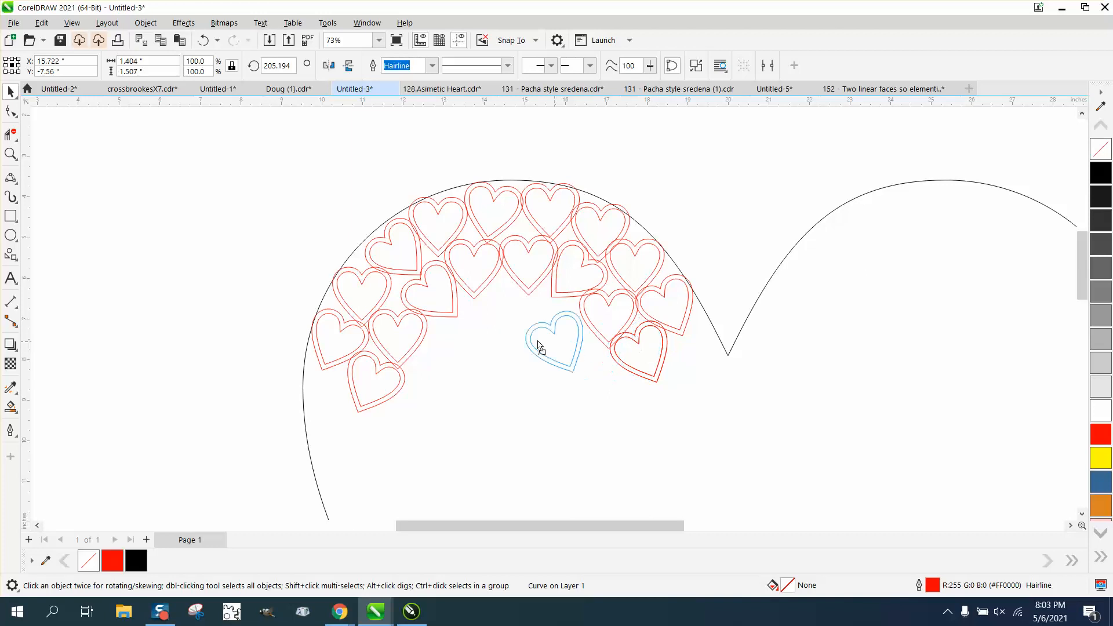
{"action": "left_click_drag", "start_coordinate": [554, 345], "coordinate": [330, 397]}
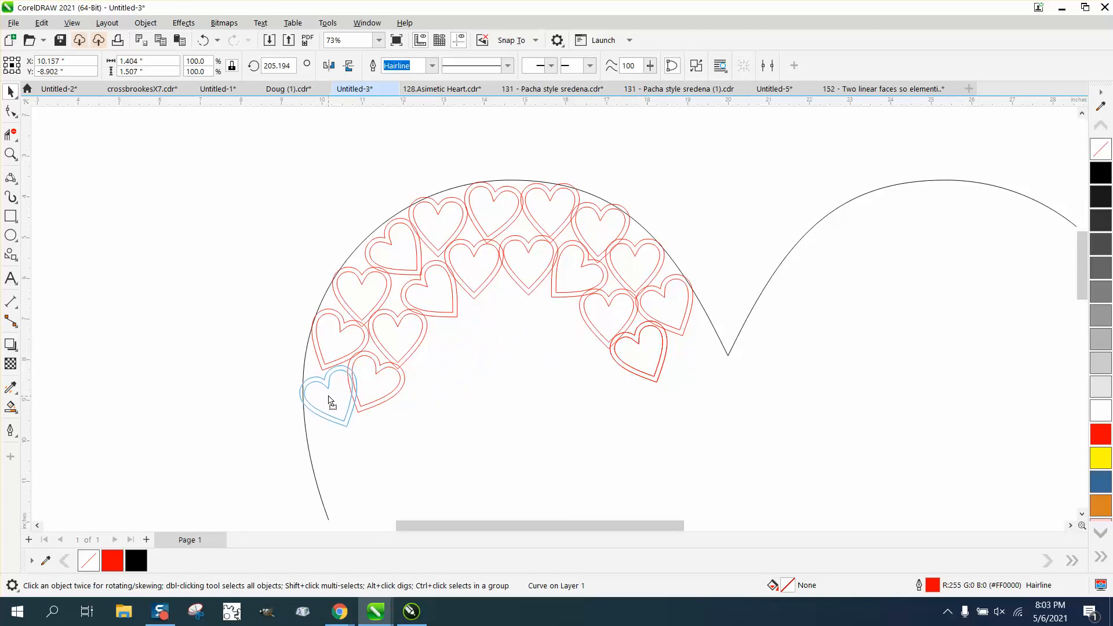
{"action": "left_click", "coordinate": [330, 398]}
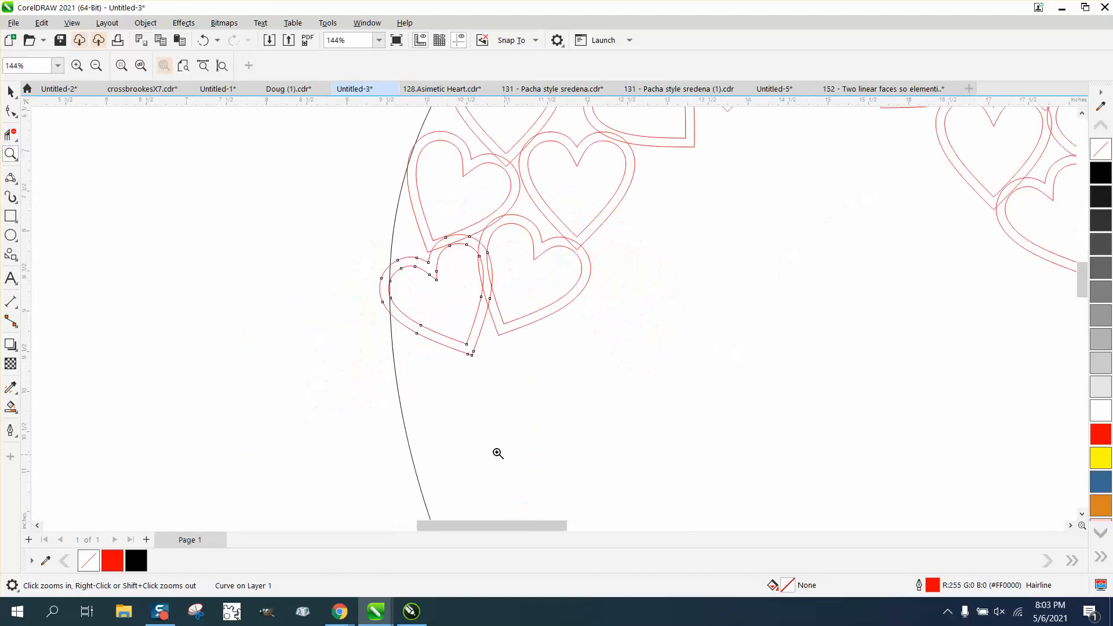
{"action": "left_click", "coordinate": [498, 454]}
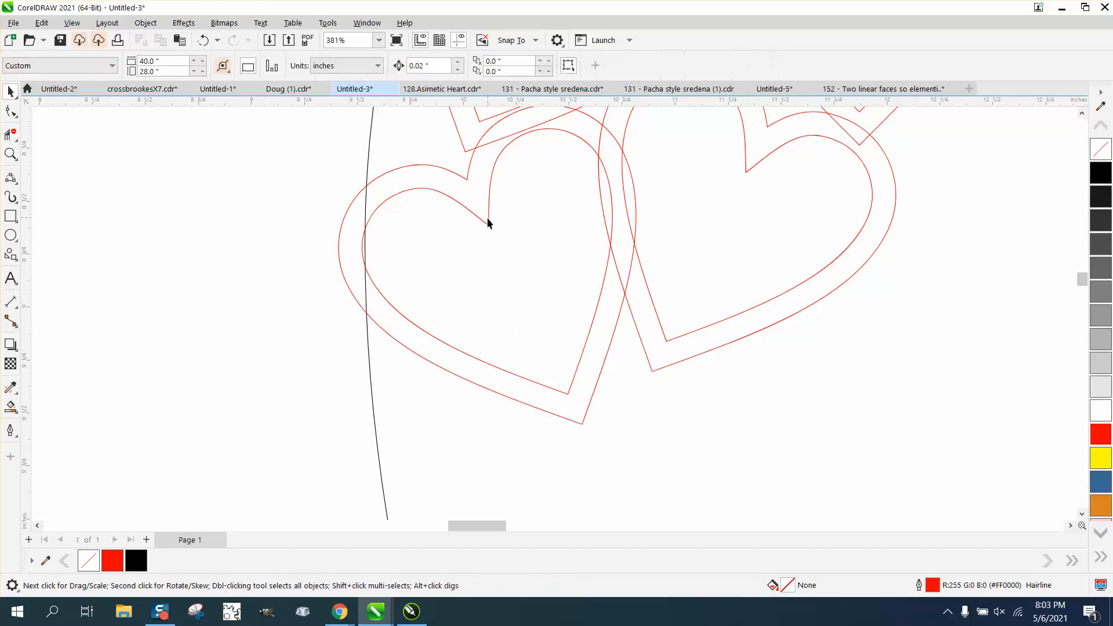
{"action": "left_click", "coordinate": [488, 224]}
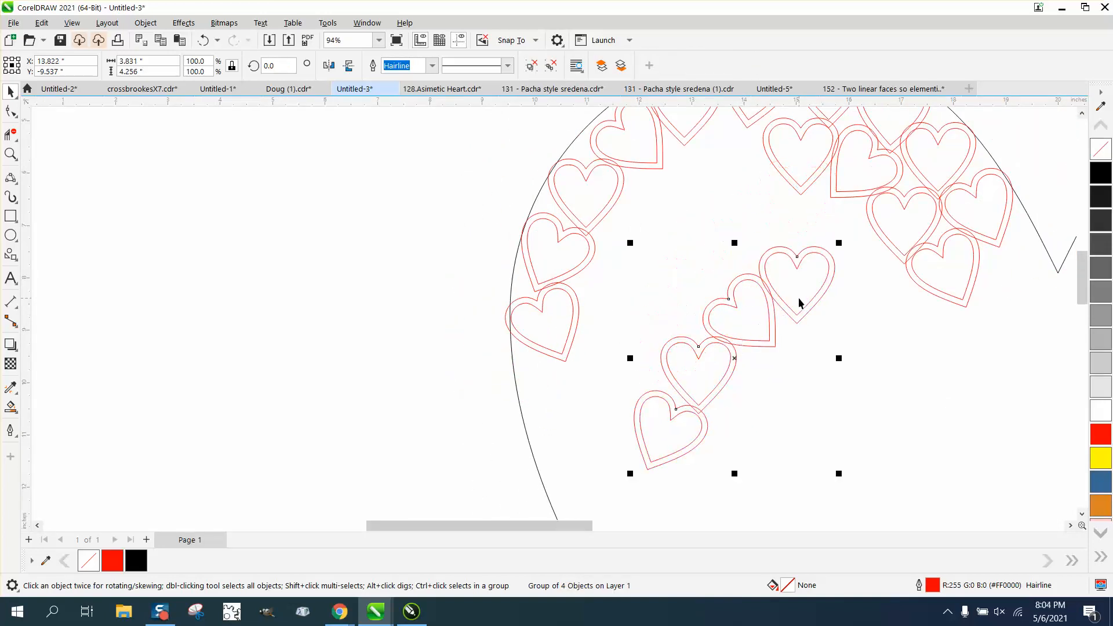
Ungroup the inner row of four hearts and fill the inside of another heart black
{"action": "left_click", "coordinate": [145, 23]}
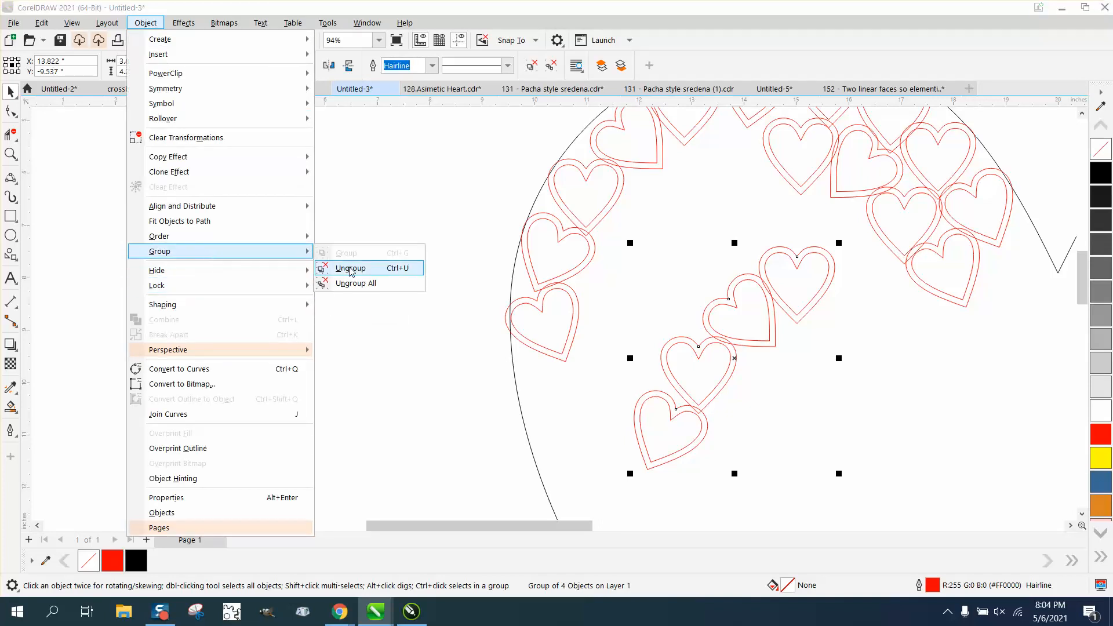
{"action": "left_click", "coordinate": [350, 268]}
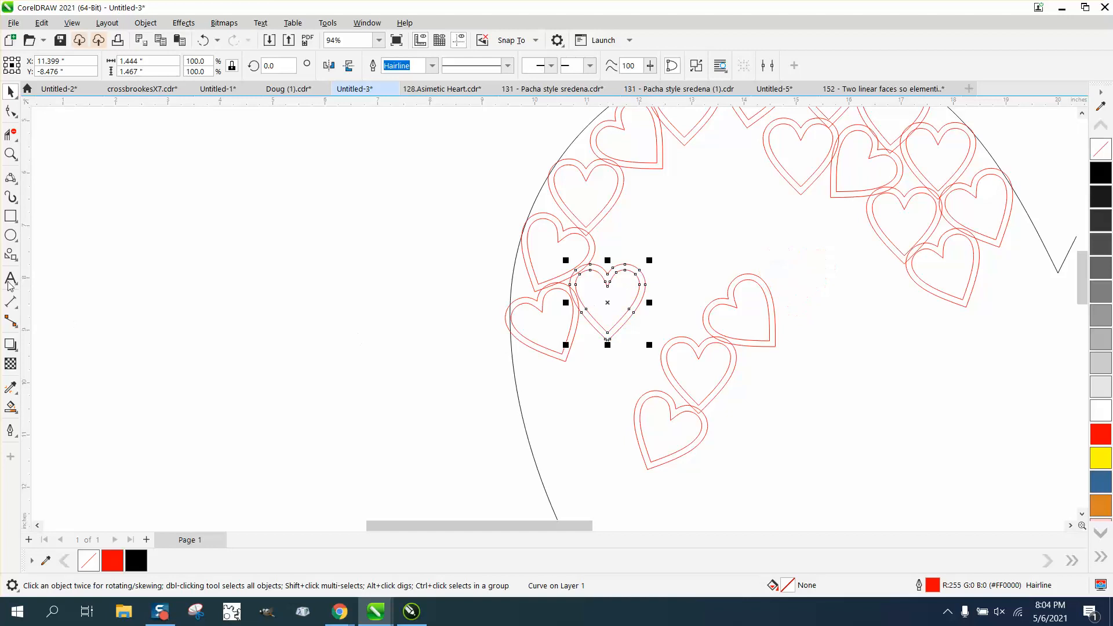
{"action": "left_click", "coordinate": [12, 155]}
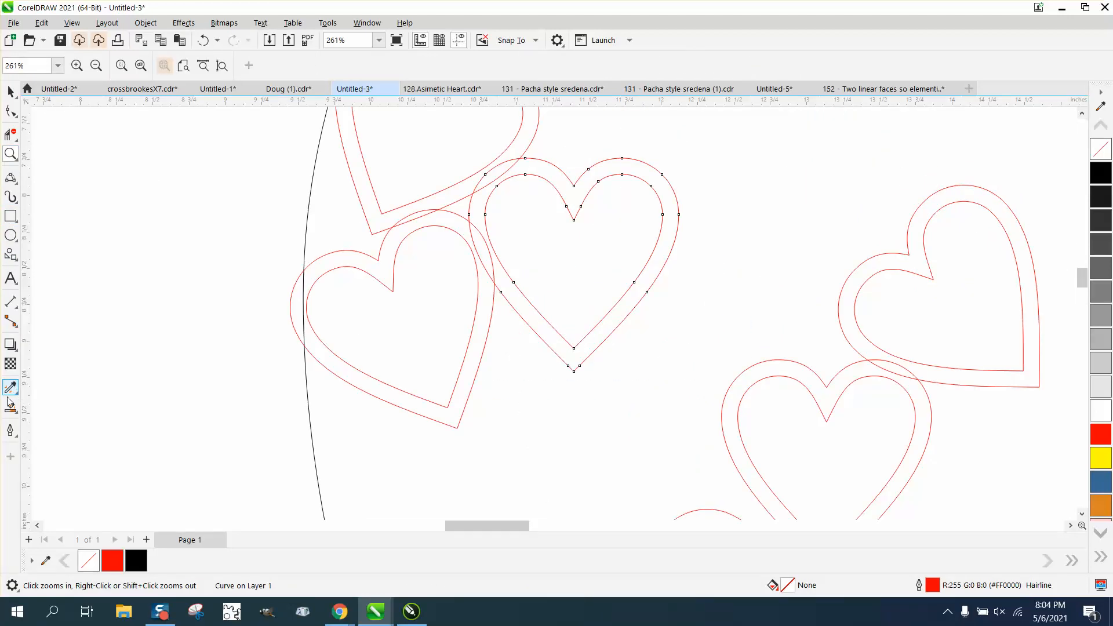
{"action": "left_click", "coordinate": [402, 345]}
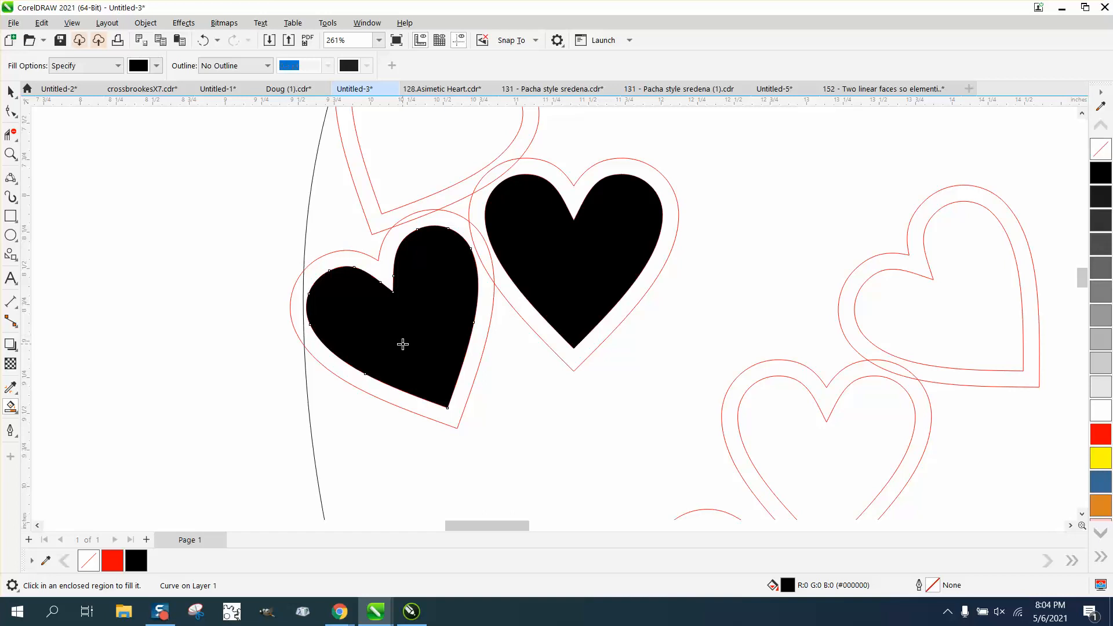
{"action": "left_click", "coordinate": [204, 39]}
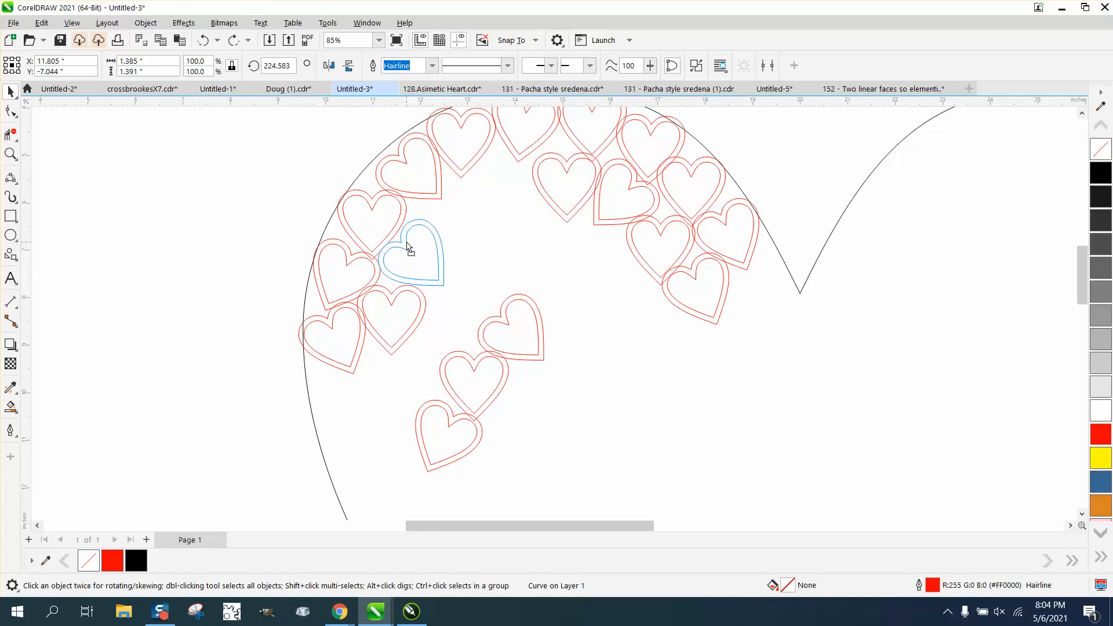
Select a small heart near the lobe top and another lower right to place and rotate it
{"action": "left_click", "coordinate": [411, 255]}
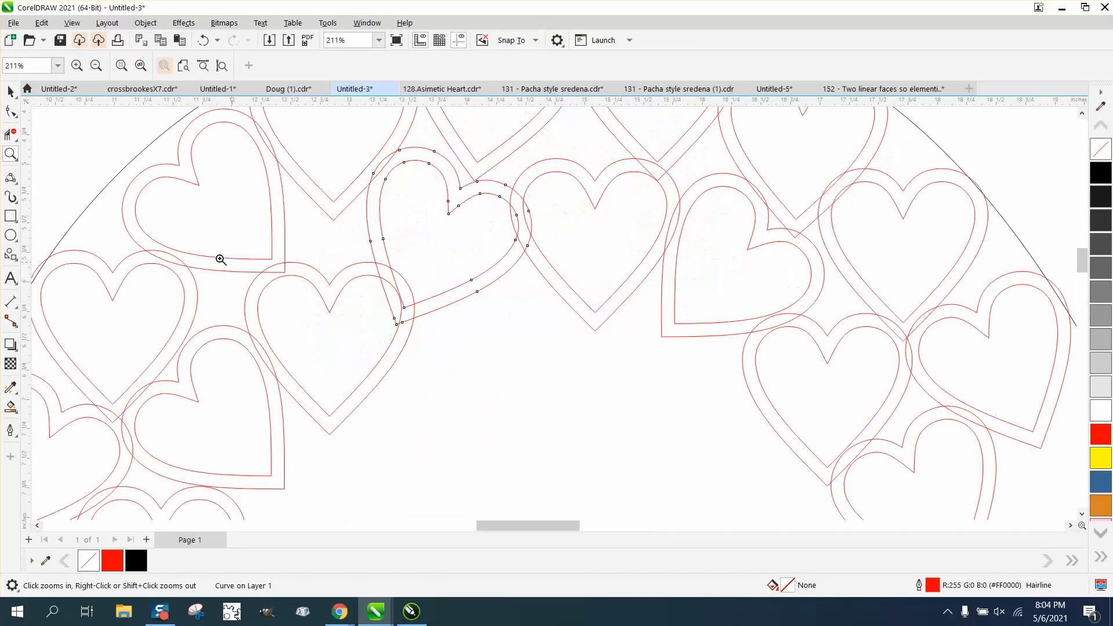
{"action": "left_click", "coordinate": [451, 237]}
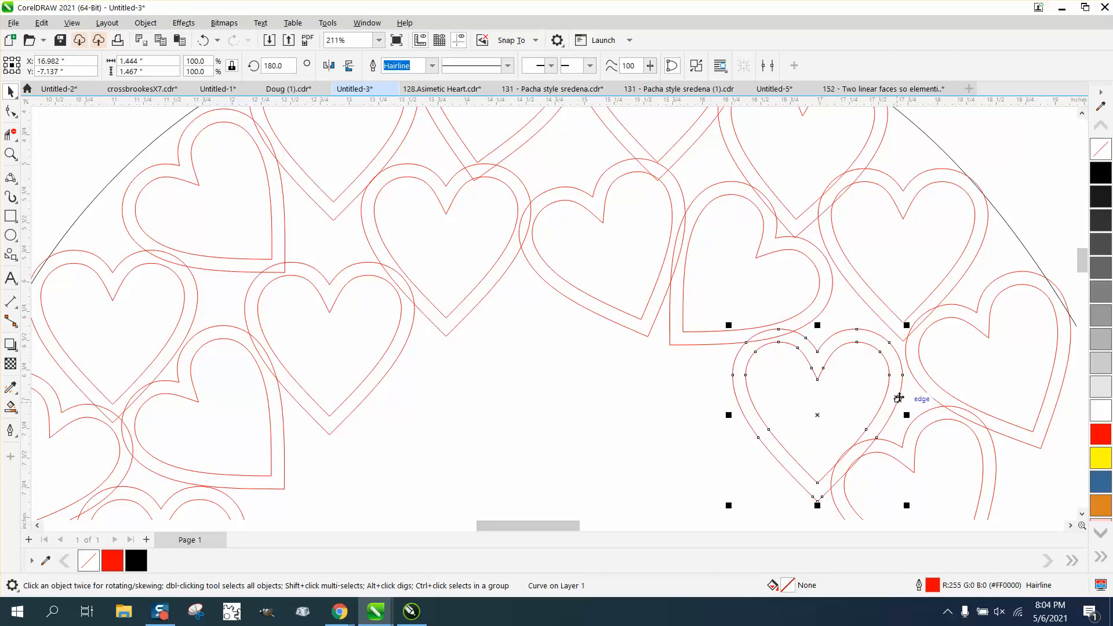
{"action": "scroll", "scroll_direction": "down", "scroll_amount": 3}
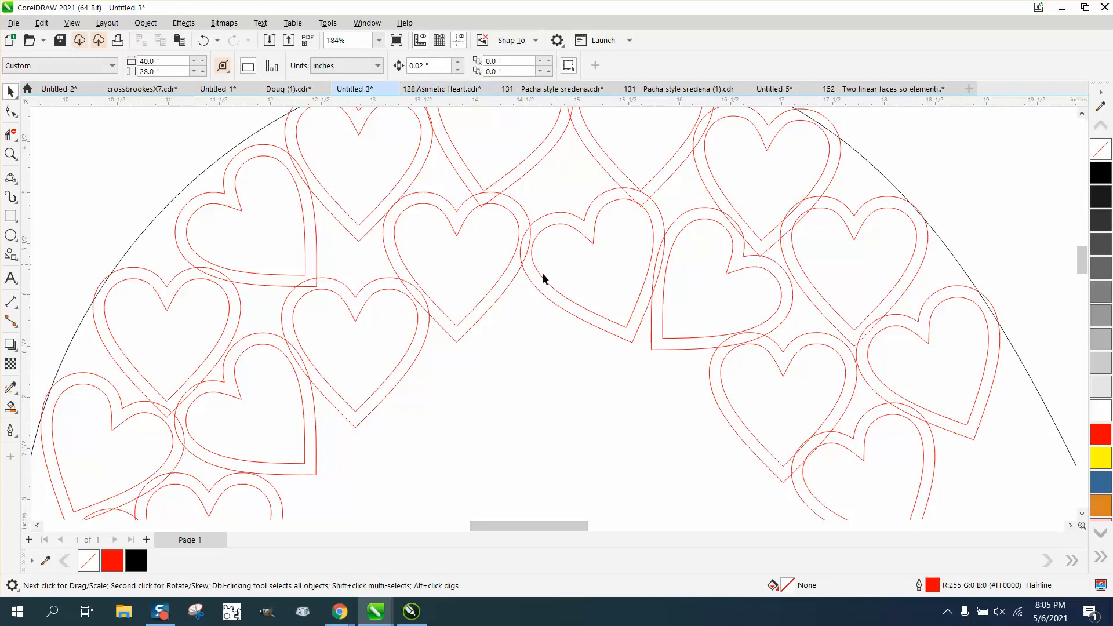
{"action": "left_click", "coordinate": [811, 429]}
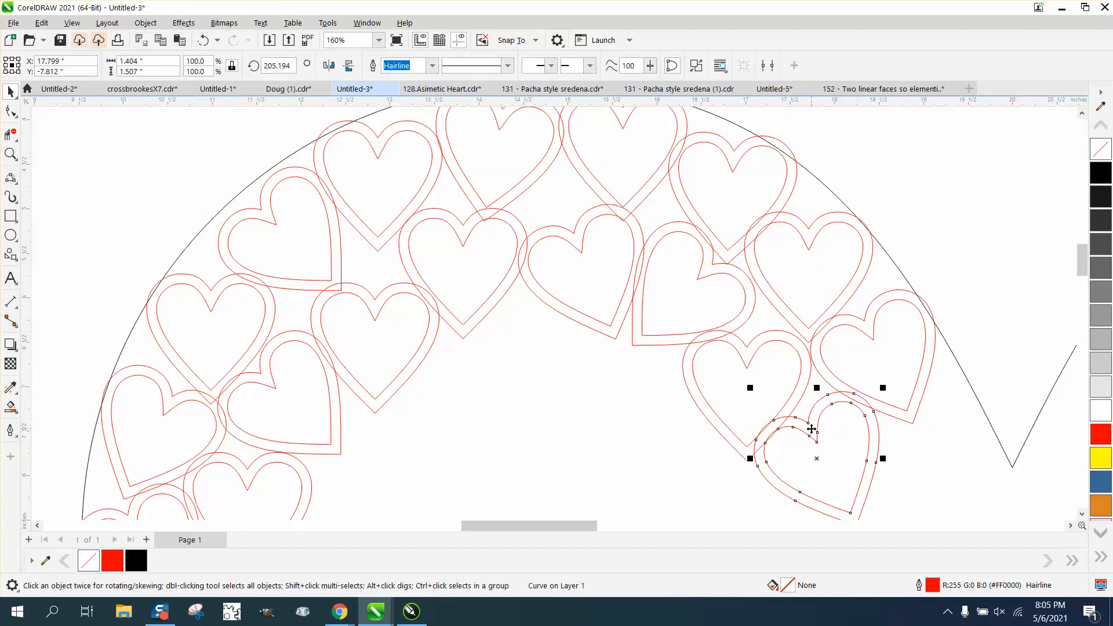
{"action": "scroll", "scroll_direction": "down", "scroll_amount": 3}
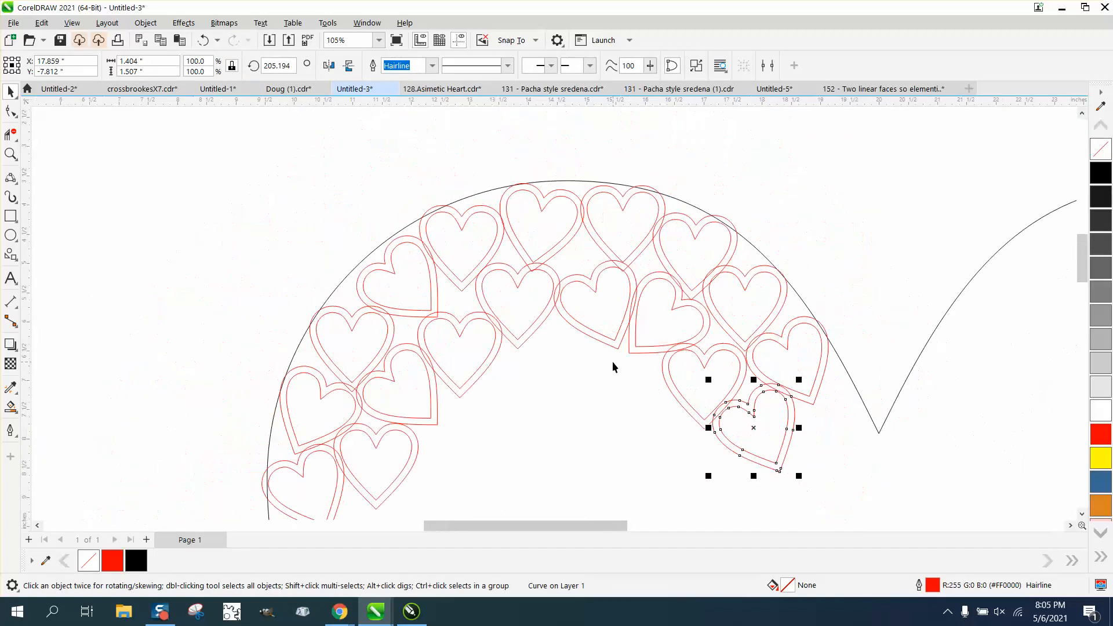
Drop heart copies into the empty spots near the cluster bottom and along the lobe's bottom row
{"action": "scroll", "scroll_direction": "down", "scroll_amount": 3}
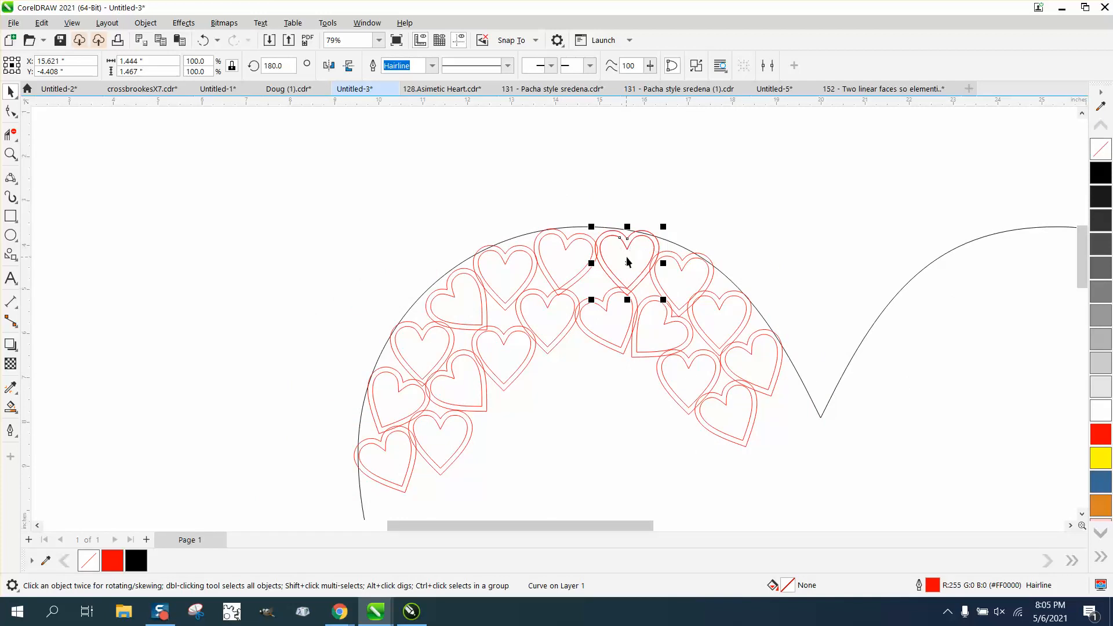
{"action": "left_click", "coordinate": [504, 437]}
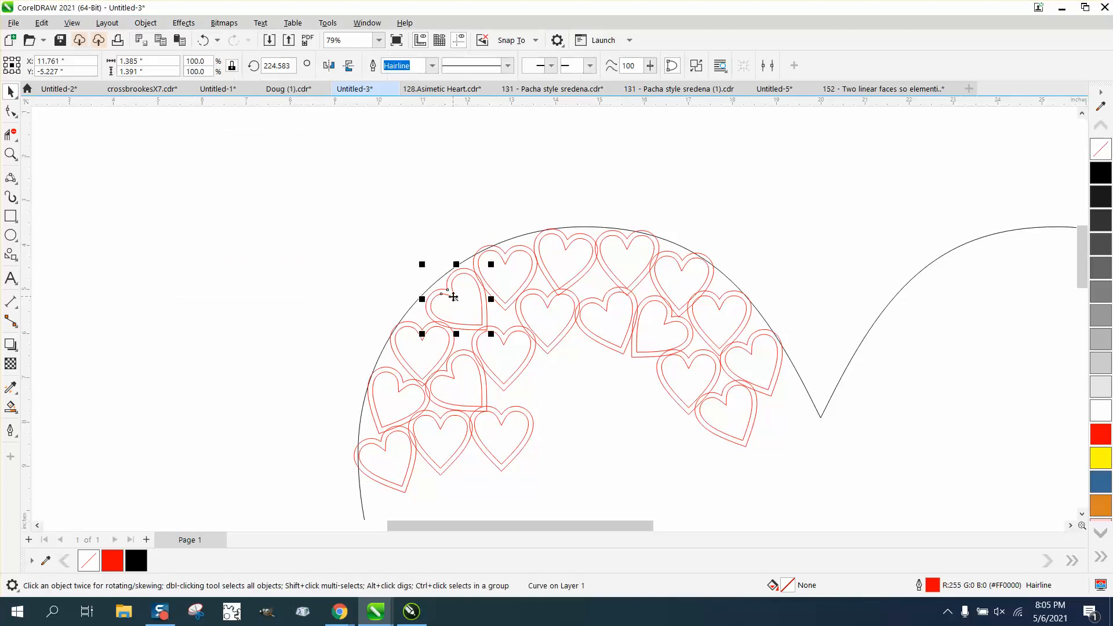
{"action": "left_click_drag", "start_coordinate": [454, 297], "coordinate": [535, 376]}
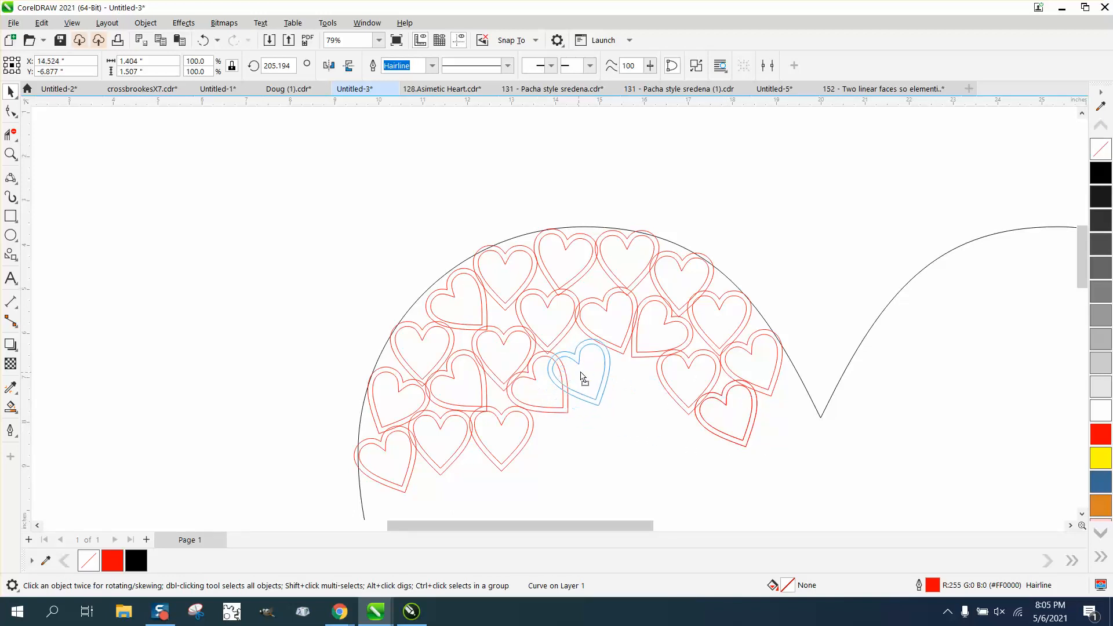
{"action": "left_click_drag", "start_coordinate": [580, 372], "coordinate": [594, 383]}
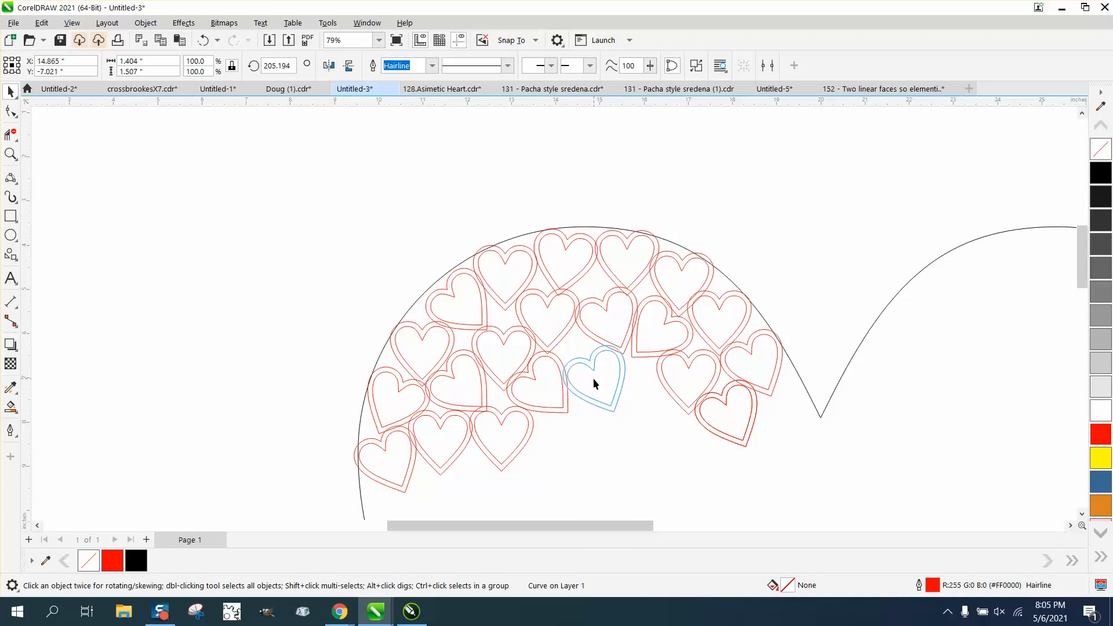
{"action": "left_click", "coordinate": [595, 384]}
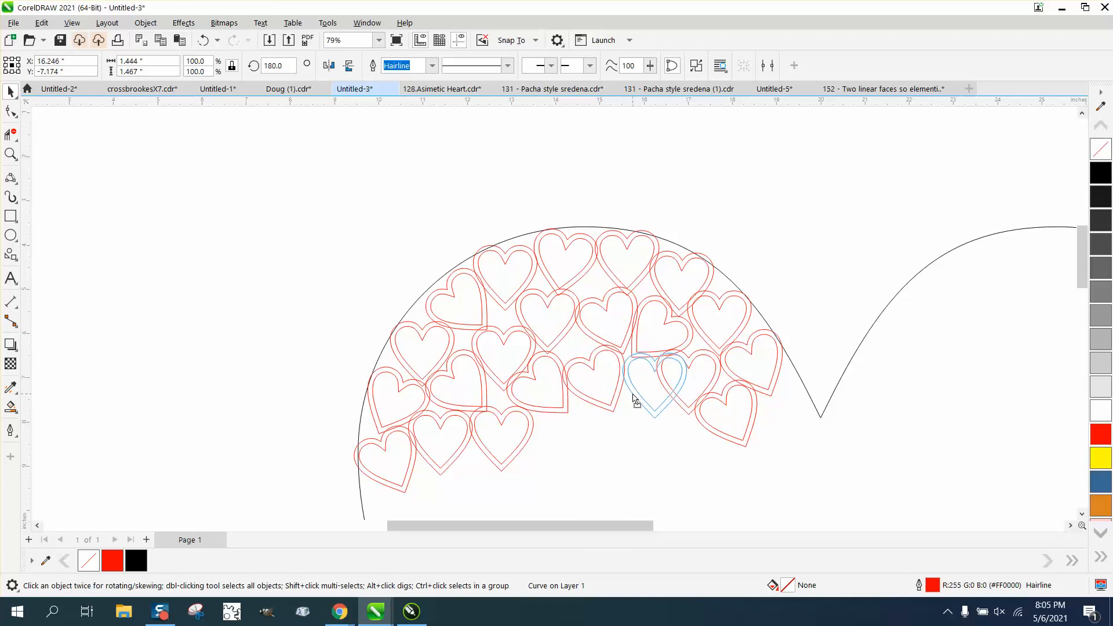
{"action": "left_click_drag", "start_coordinate": [652, 391], "coordinate": [732, 444]}
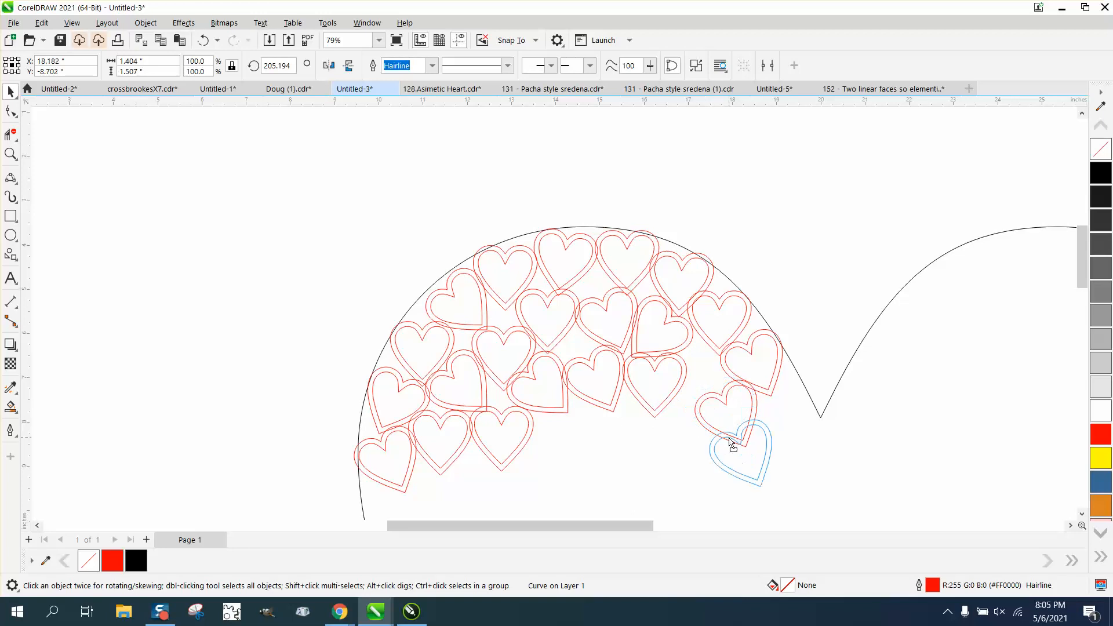
{"action": "left_click_drag", "start_coordinate": [732, 444], "coordinate": [715, 405]}
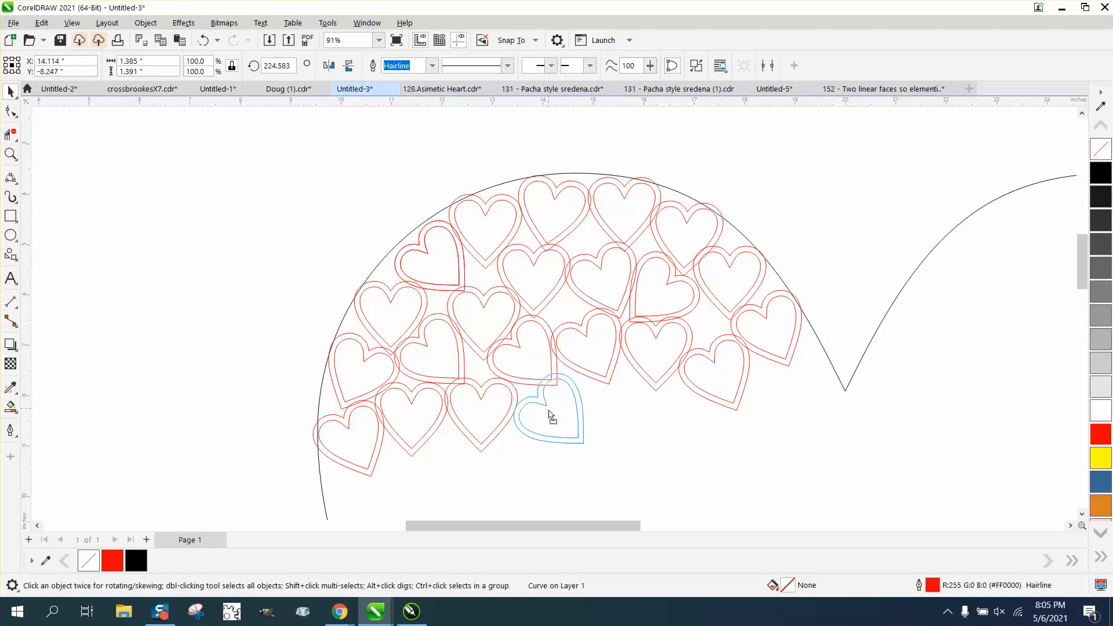
Fit a heart into the bottom gap, tilt it, and drop another copy into the bottom row
{"action": "left_click_drag", "start_coordinate": [552, 415], "coordinate": [544, 422]}
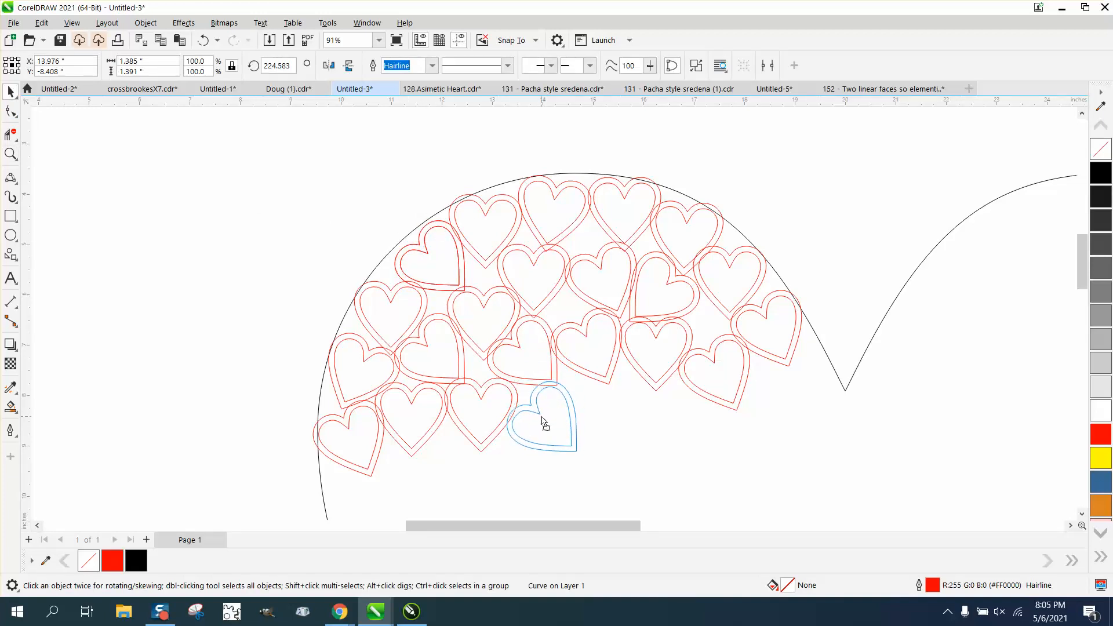
{"action": "left_click", "coordinate": [543, 422]}
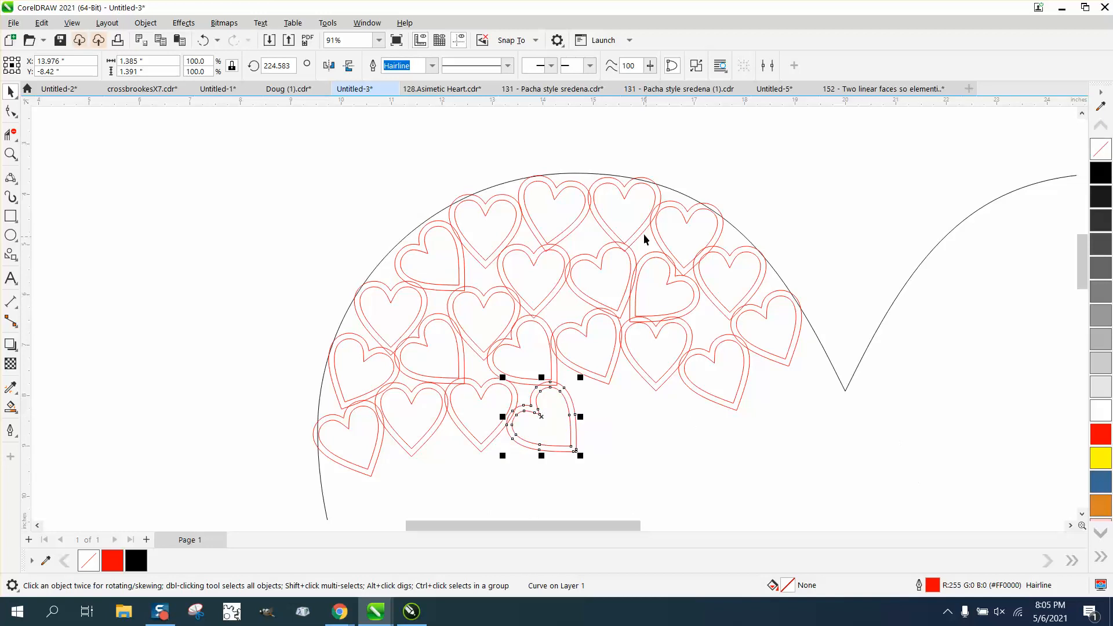
{"action": "left_click_drag", "start_coordinate": [542, 416], "coordinate": [555, 214]}
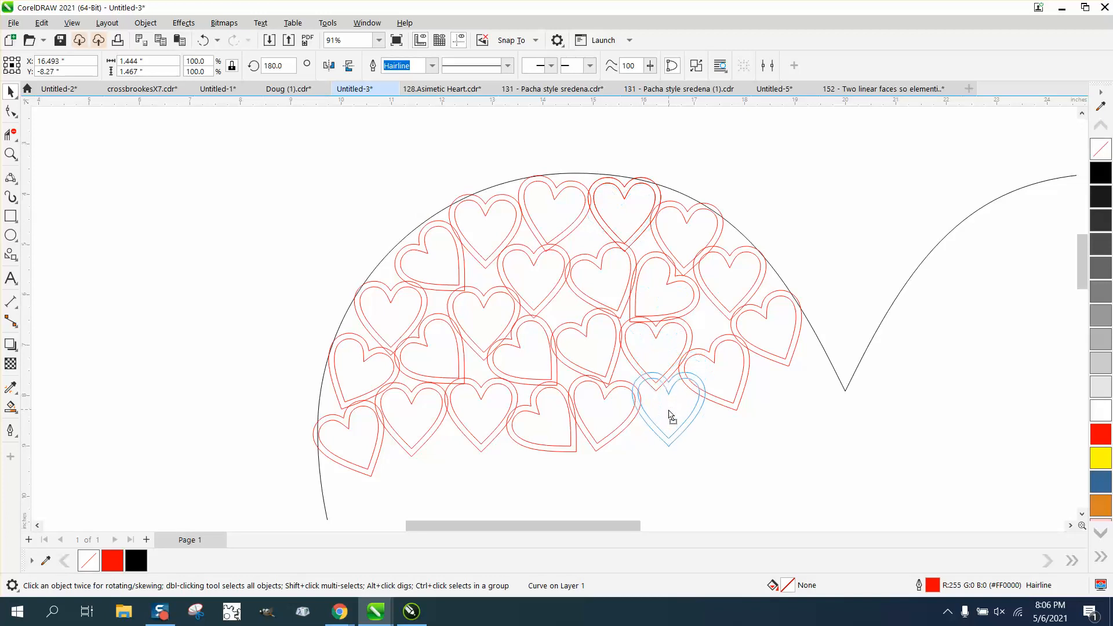
{"action": "left_click_drag", "start_coordinate": [668, 404], "coordinate": [673, 437]}
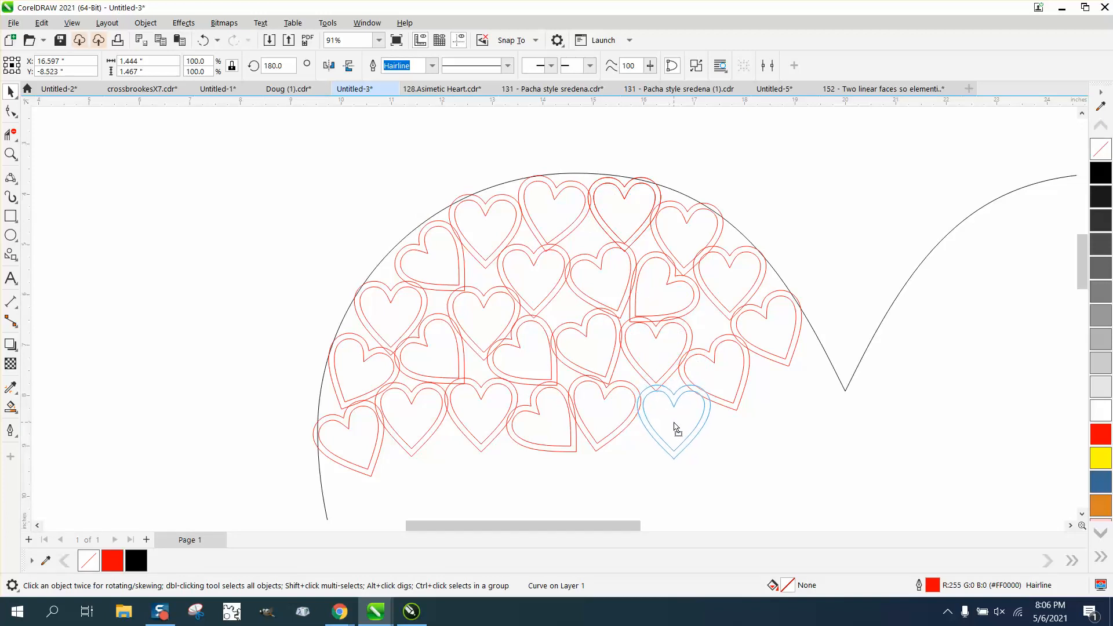
{"action": "left_click", "coordinate": [672, 425]}
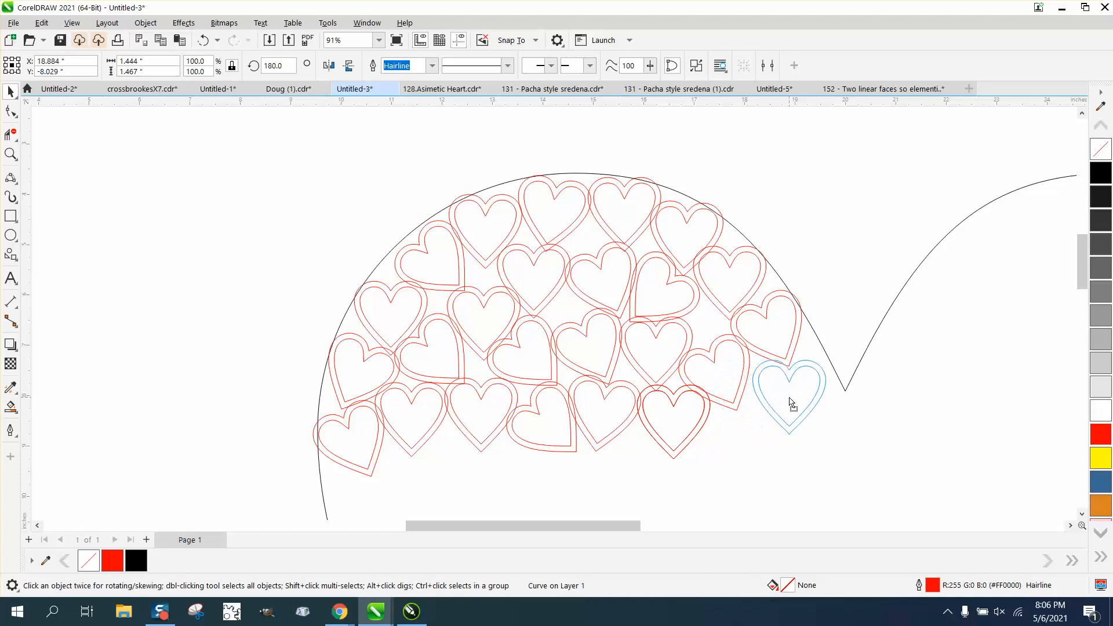
{"action": "left_click", "coordinate": [789, 394]}
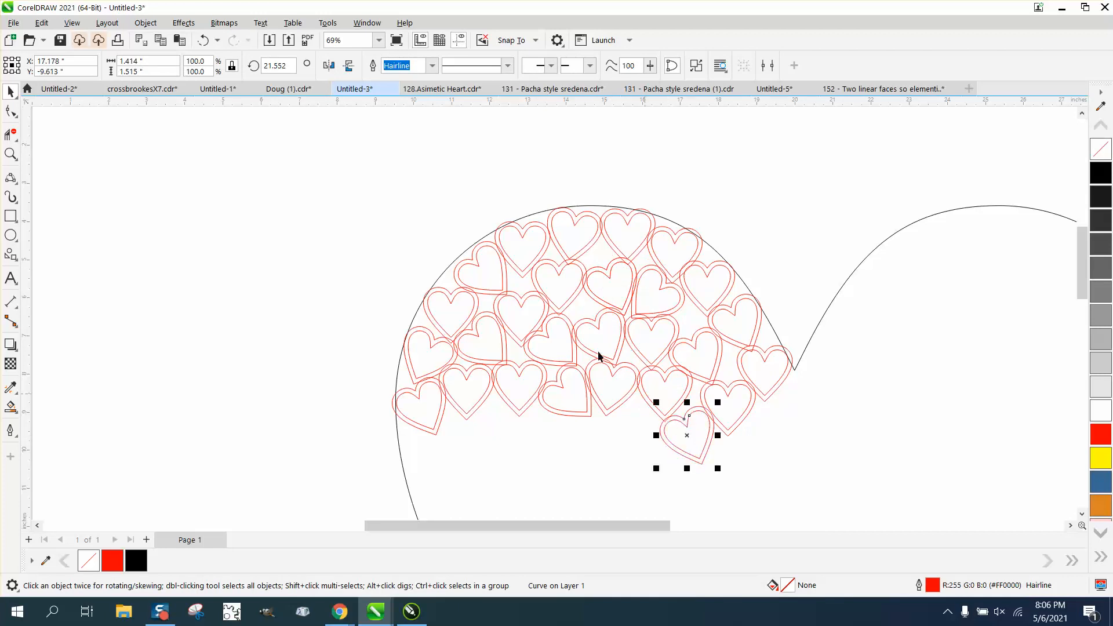
Group the left-lobe hearts, mirror a copy horizontally and position it inside the right lobe
{"action": "scroll", "scroll_direction": "down", "scroll_amount": 3}
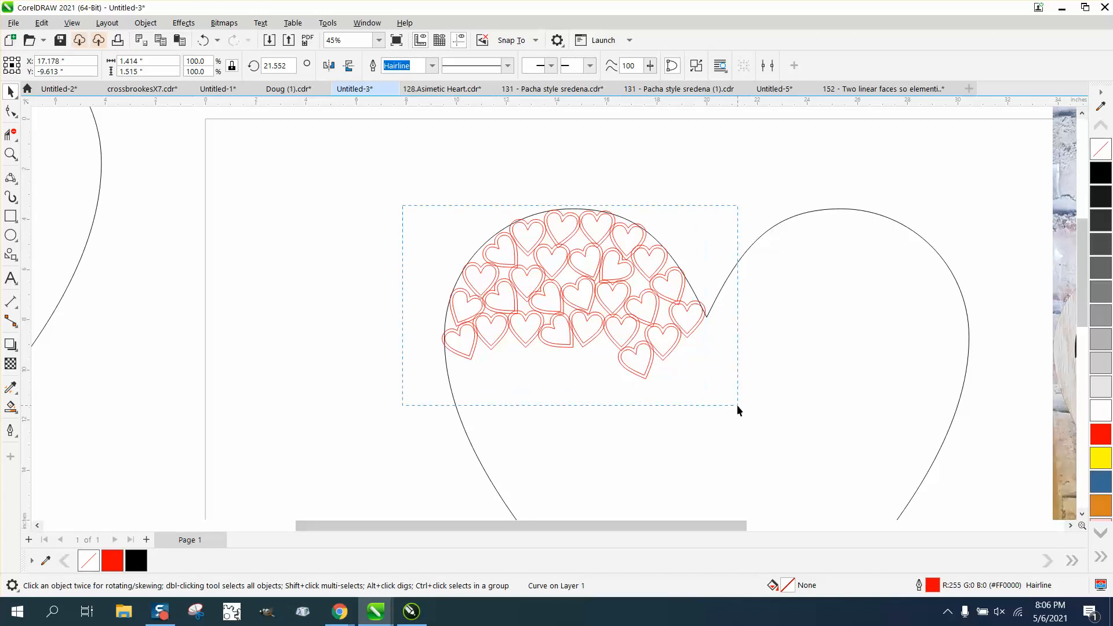
{"action": "left_click", "coordinate": [571, 293]}
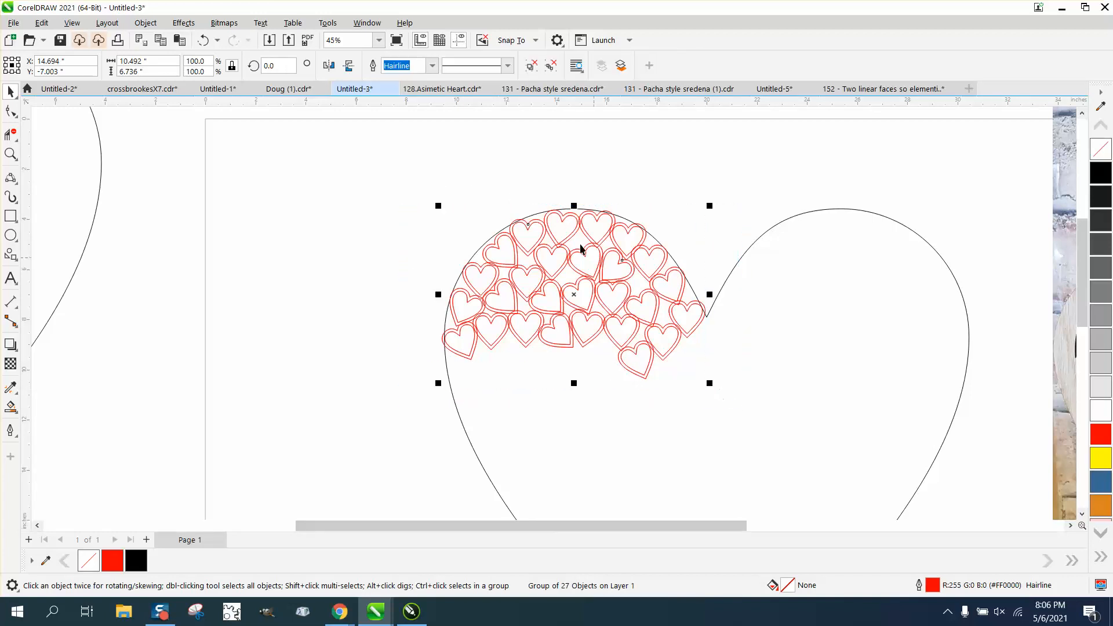
{"action": "left_click", "coordinate": [348, 65]}
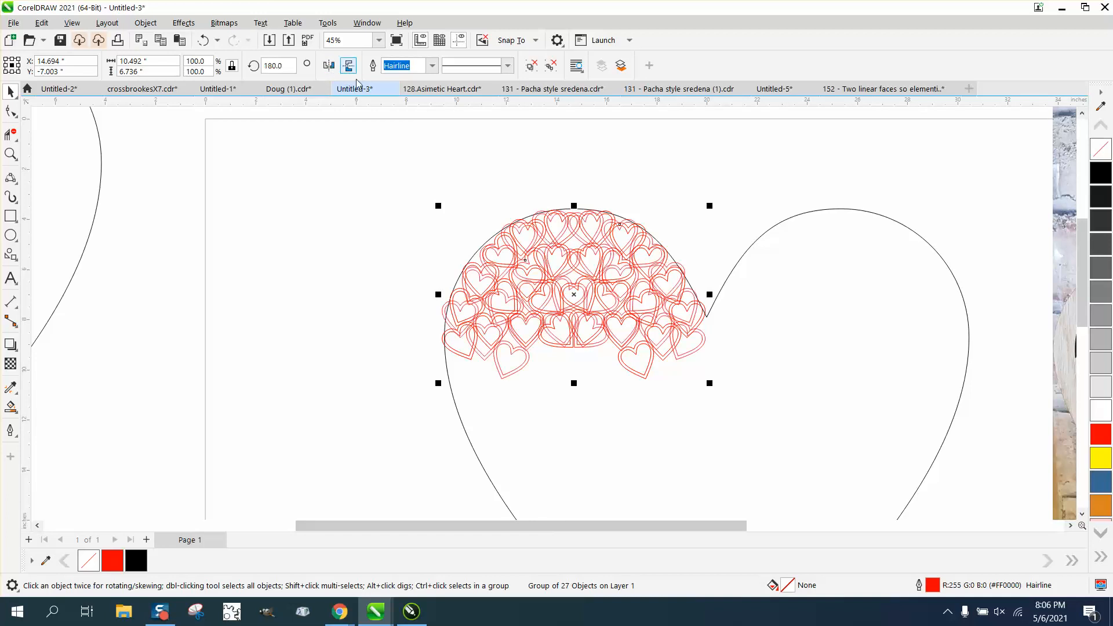
{"action": "left_click_drag", "start_coordinate": [572, 293], "coordinate": [612, 298]}
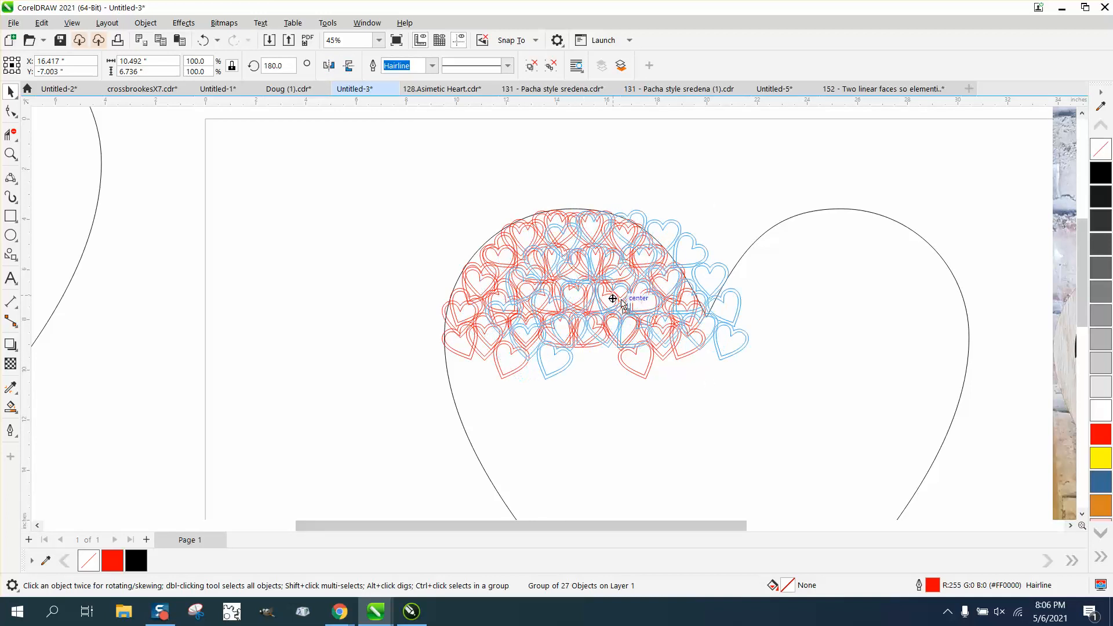
{"action": "left_click_drag", "start_coordinate": [618, 305], "coordinate": [845, 315]}
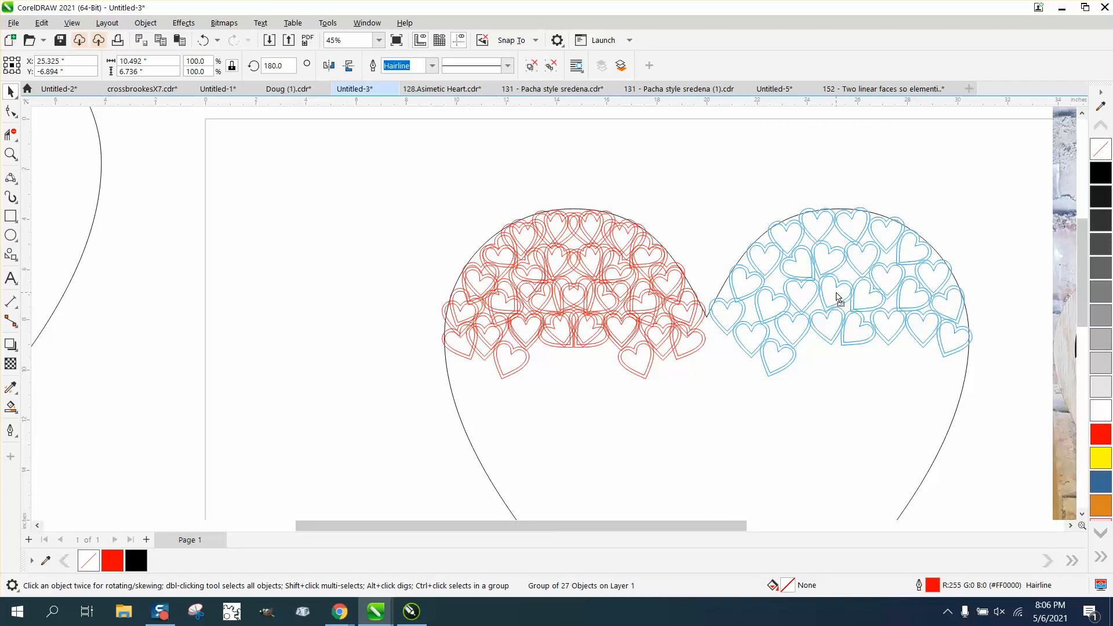
{"action": "left_click", "coordinate": [837, 291]}
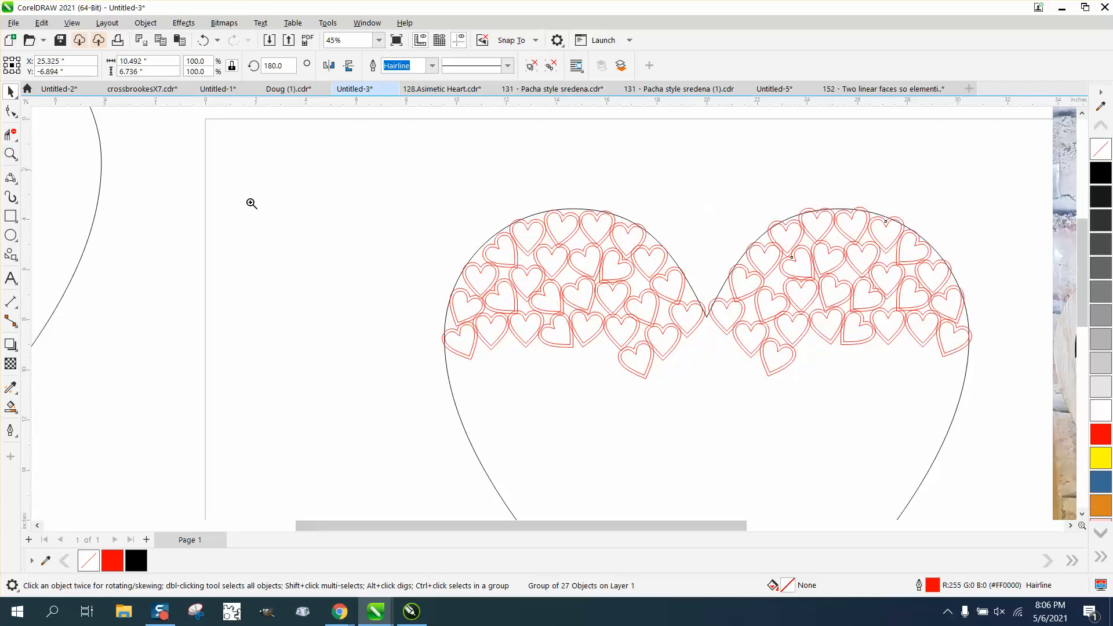
{"action": "left_click", "coordinate": [251, 204]}
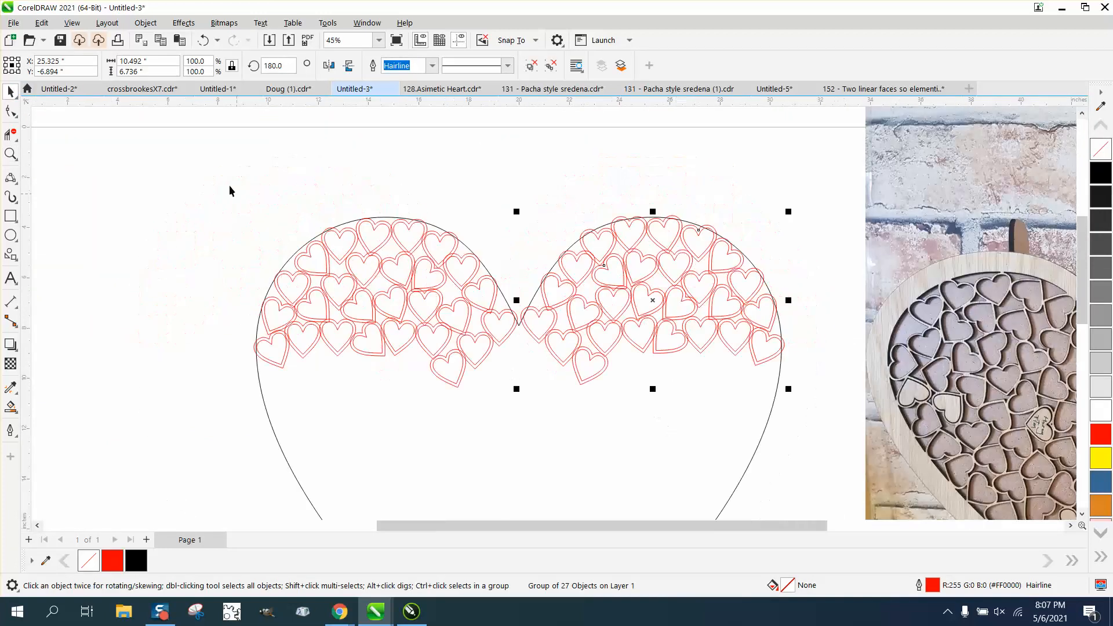
Group both heart sets, then unlock and select the large heart outline
{"action": "left_click", "coordinate": [145, 23]}
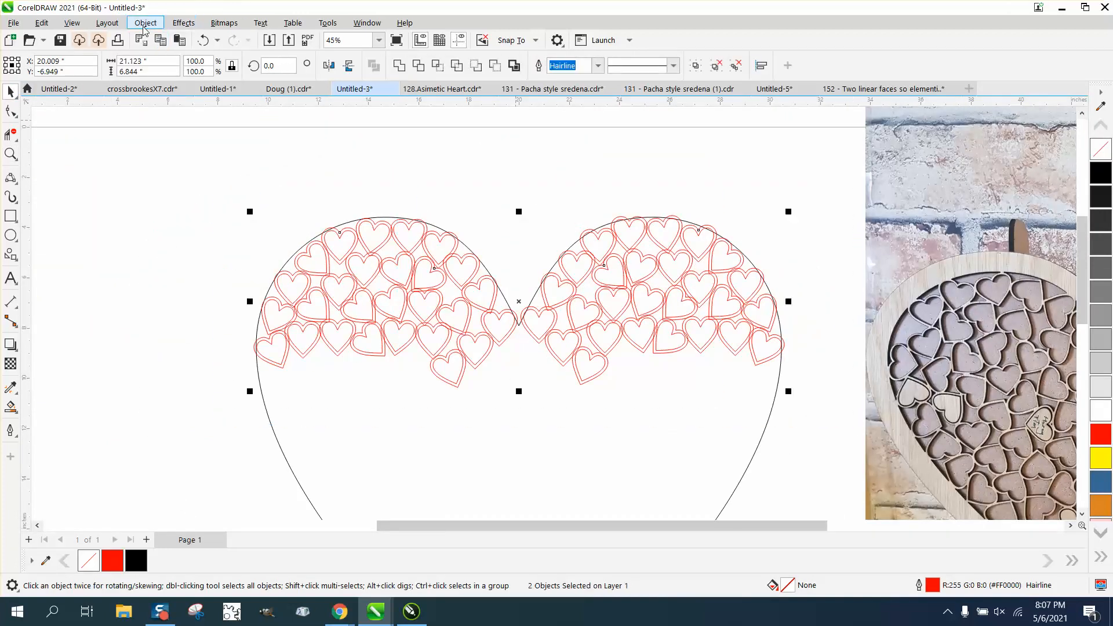
{"action": "left_click", "coordinate": [145, 22]}
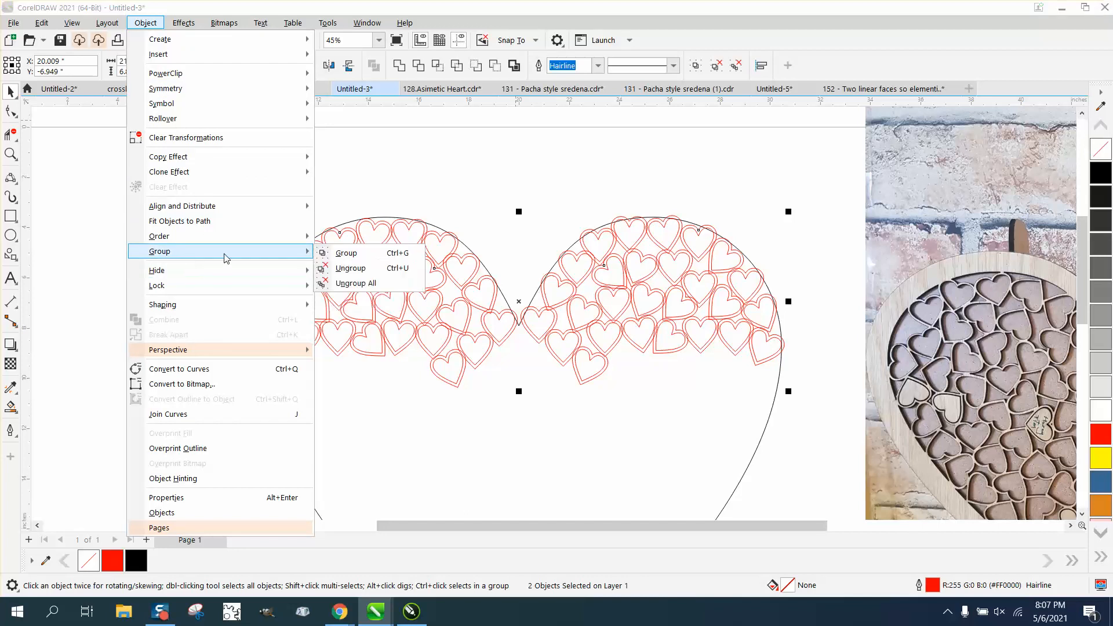
{"action": "left_click", "coordinate": [350, 267]}
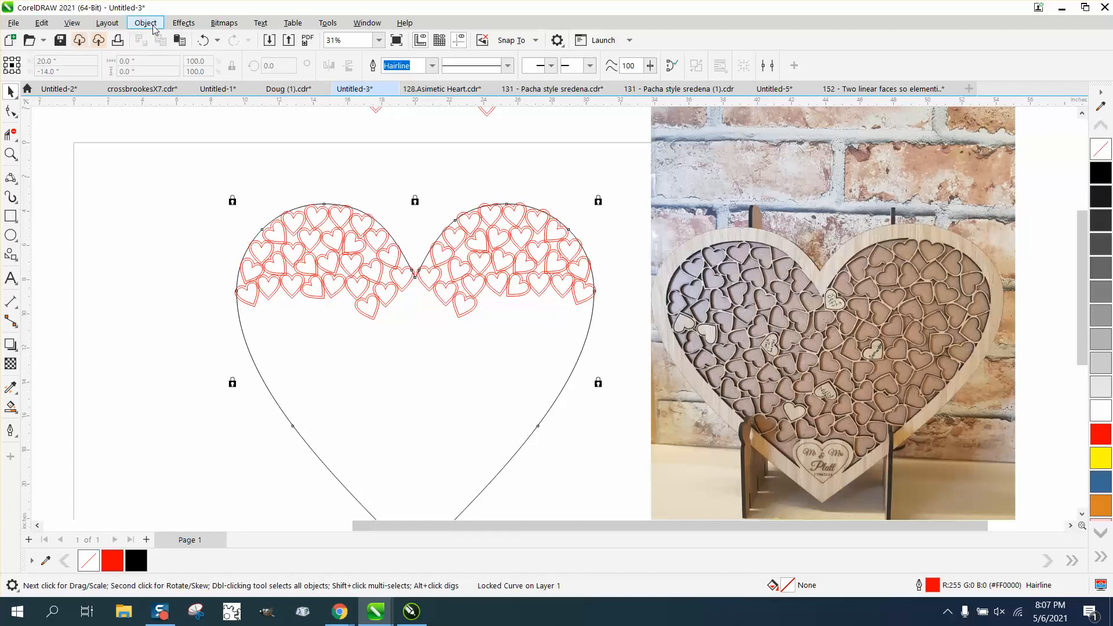
{"action": "left_click", "coordinate": [144, 22]}
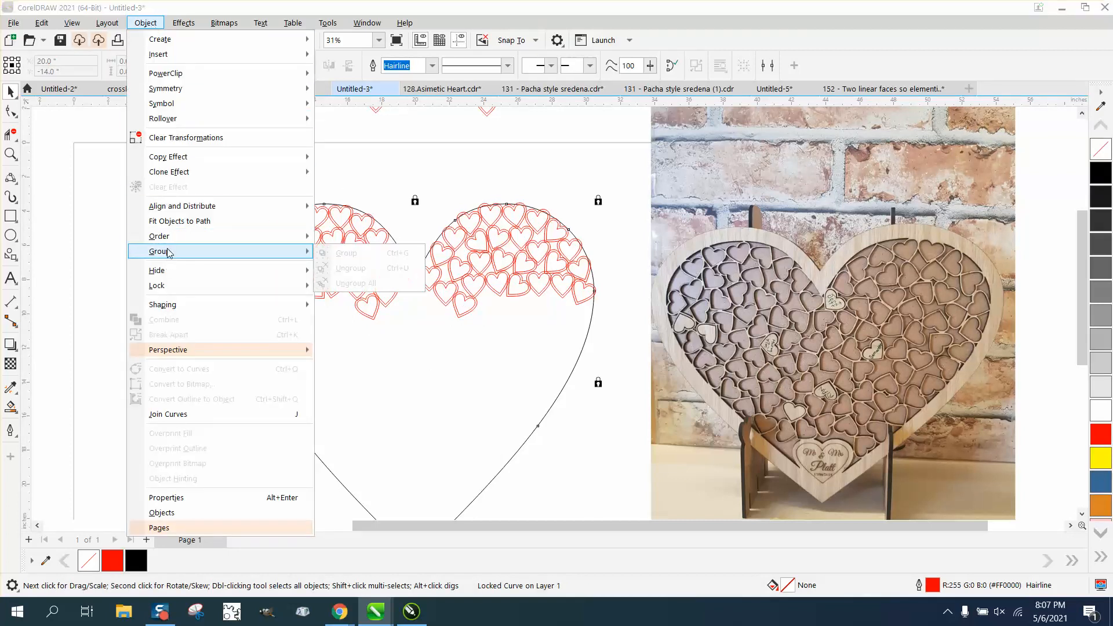
{"action": "mouse_move", "coordinate": [157, 285]}
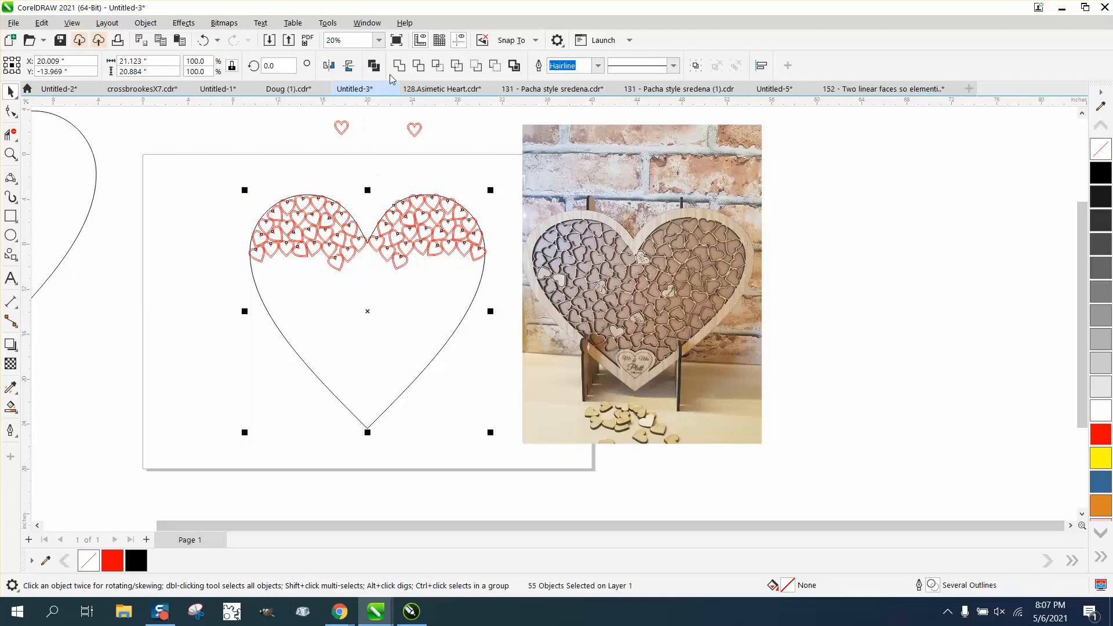
{"action": "left_click", "coordinate": [201, 39]}
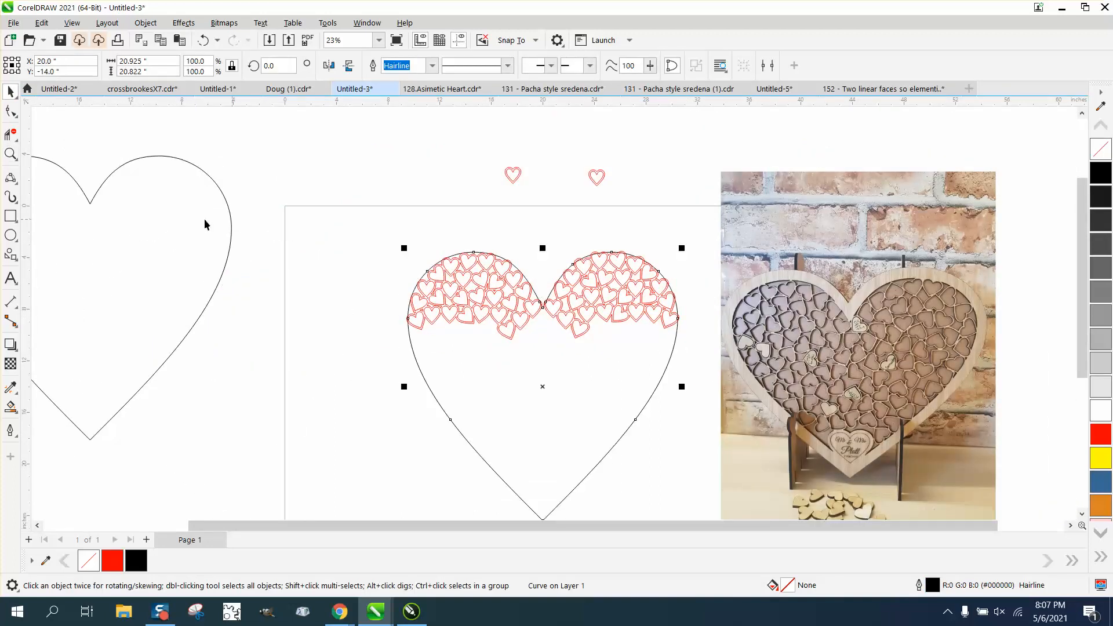
Choose the Virtual Segment Delete tool and zoom along the left lobe's top and lower left outline
{"action": "left_click", "coordinate": [596, 323]}
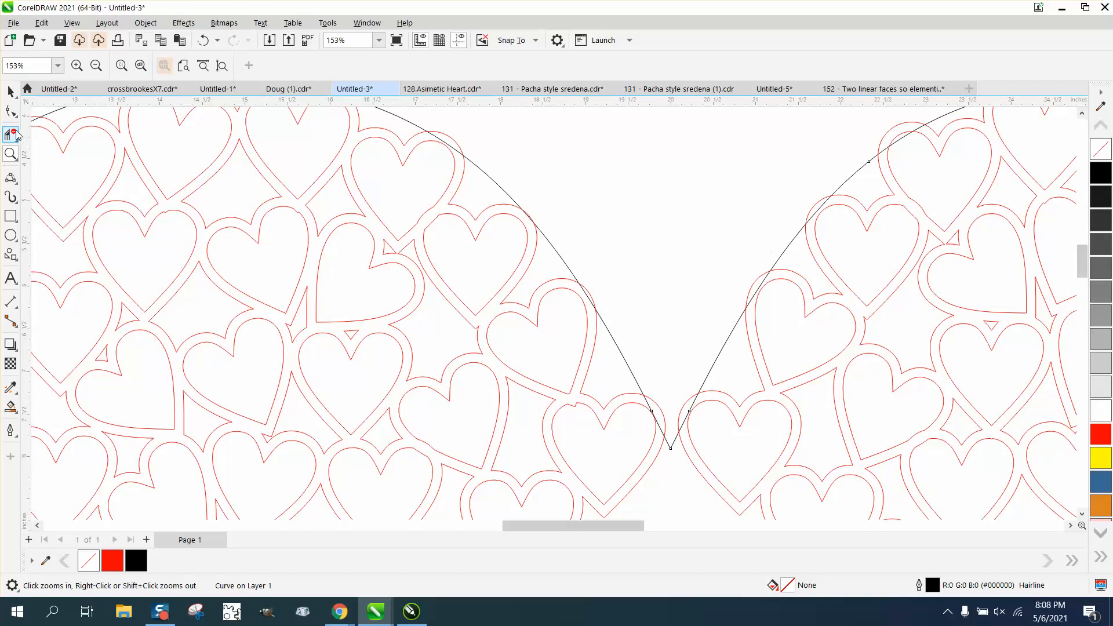
{"action": "left_click", "coordinate": [11, 134]}
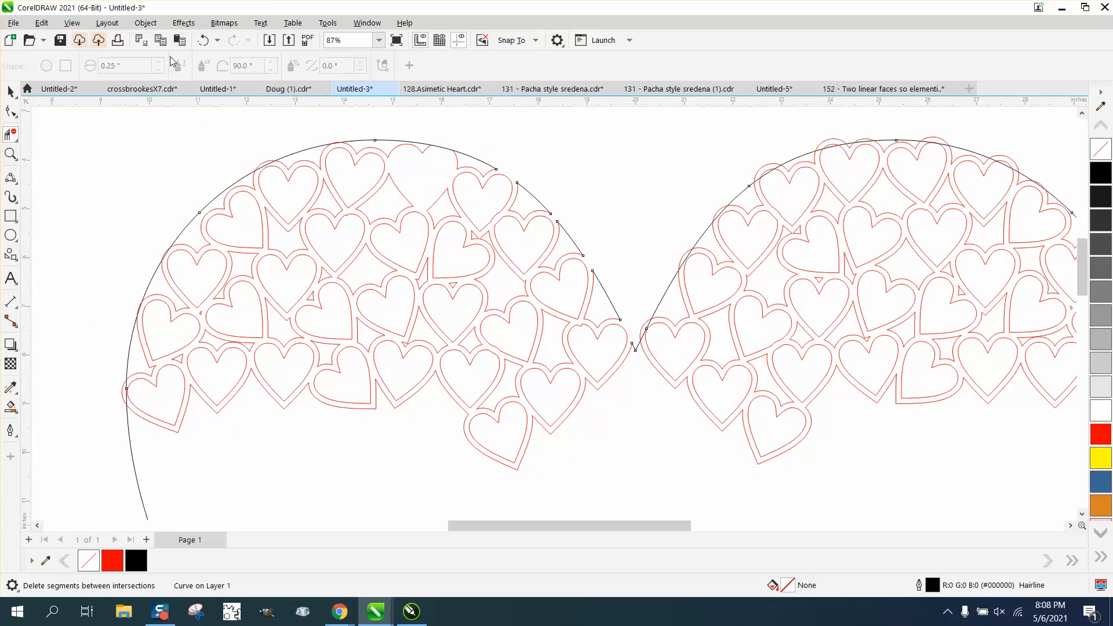
{"action": "left_click", "coordinate": [11, 154]}
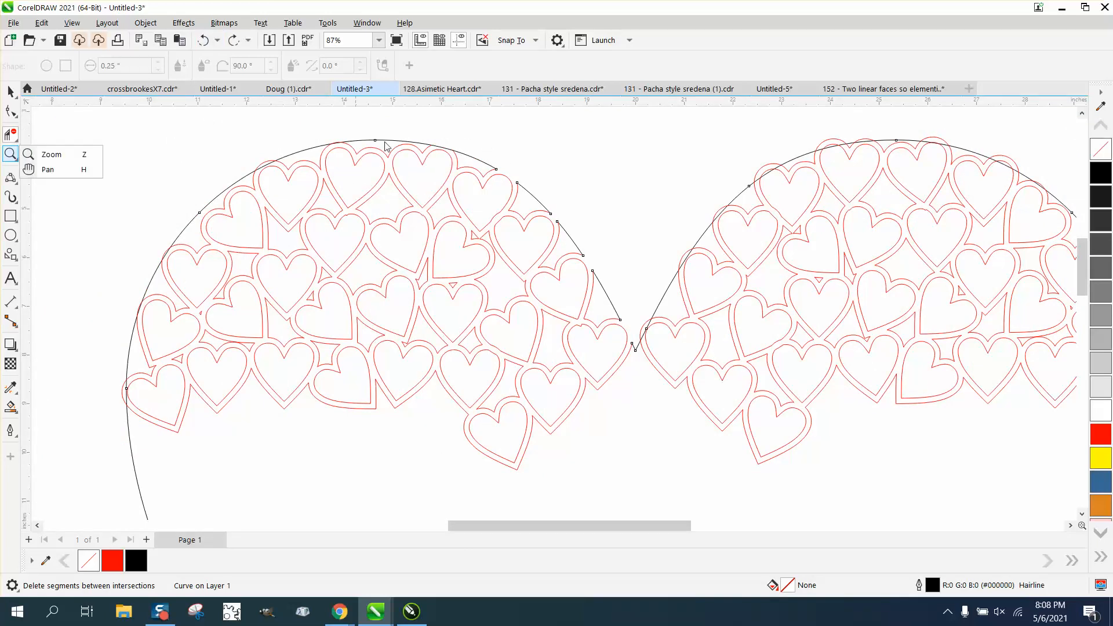
{"action": "left_click", "coordinate": [10, 154]}
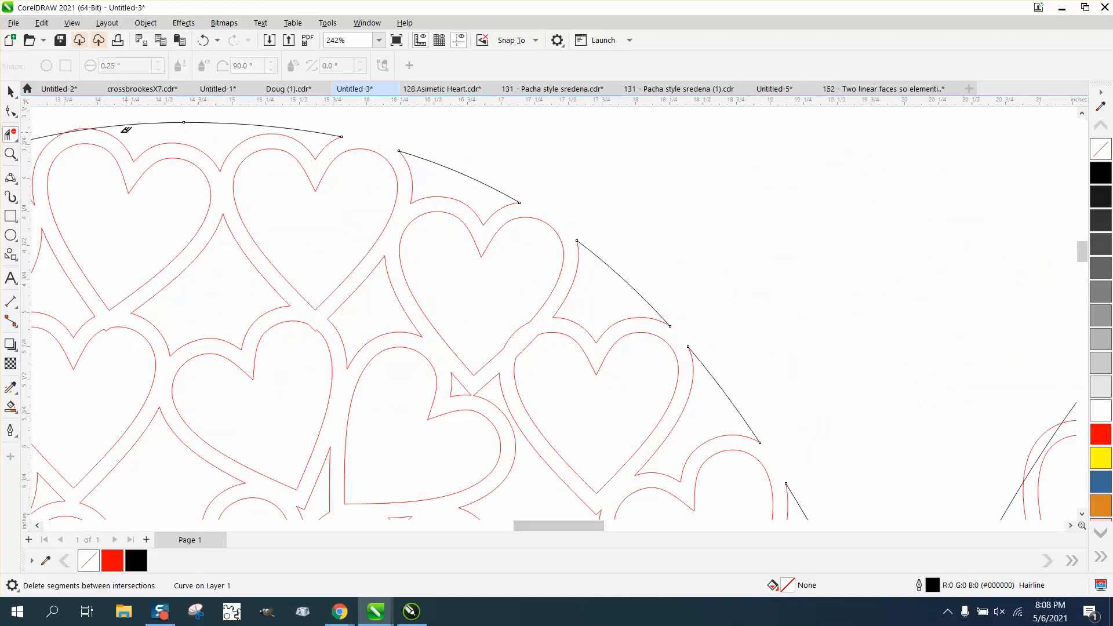
{"action": "scroll", "scroll_direction": "down", "scroll_amount": 3}
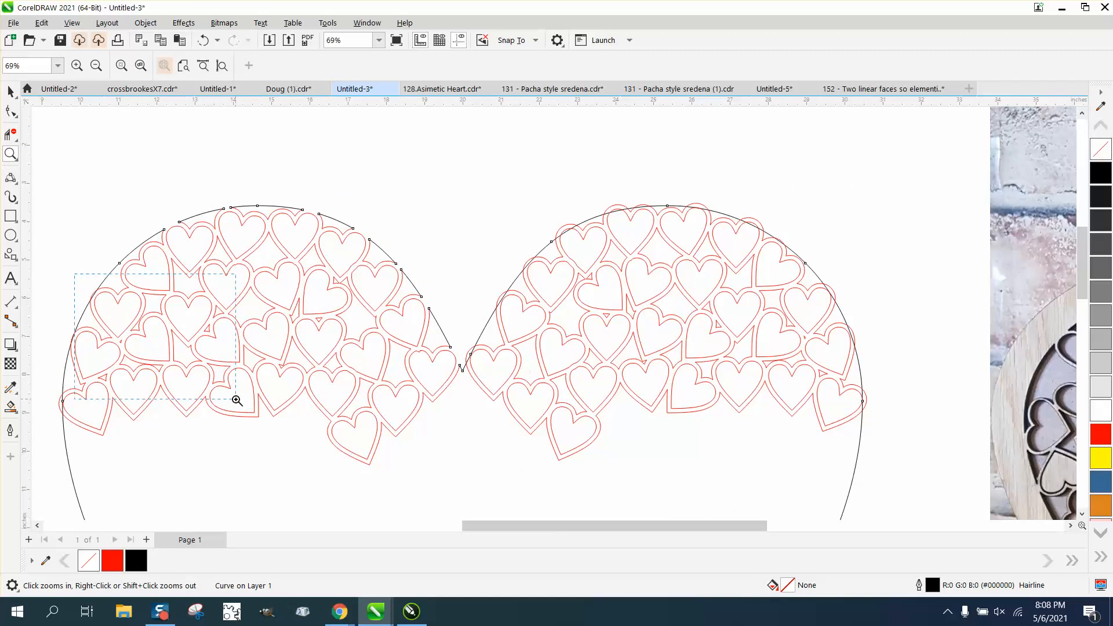
{"action": "left_click", "coordinate": [237, 400]}
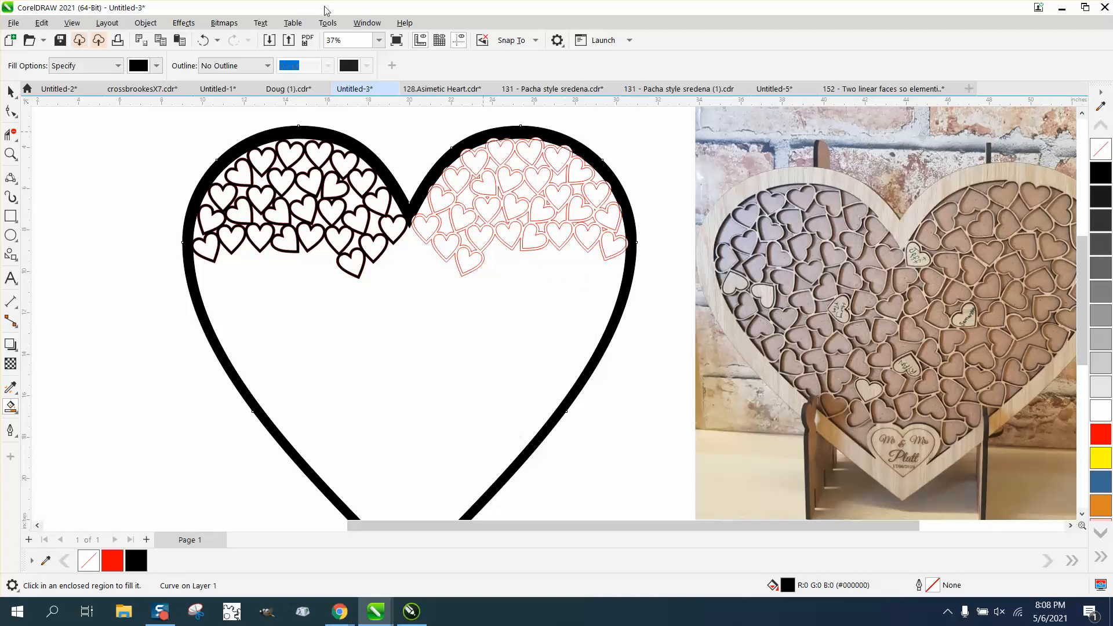
{"action": "mouse_move", "coordinate": [536, 236]}
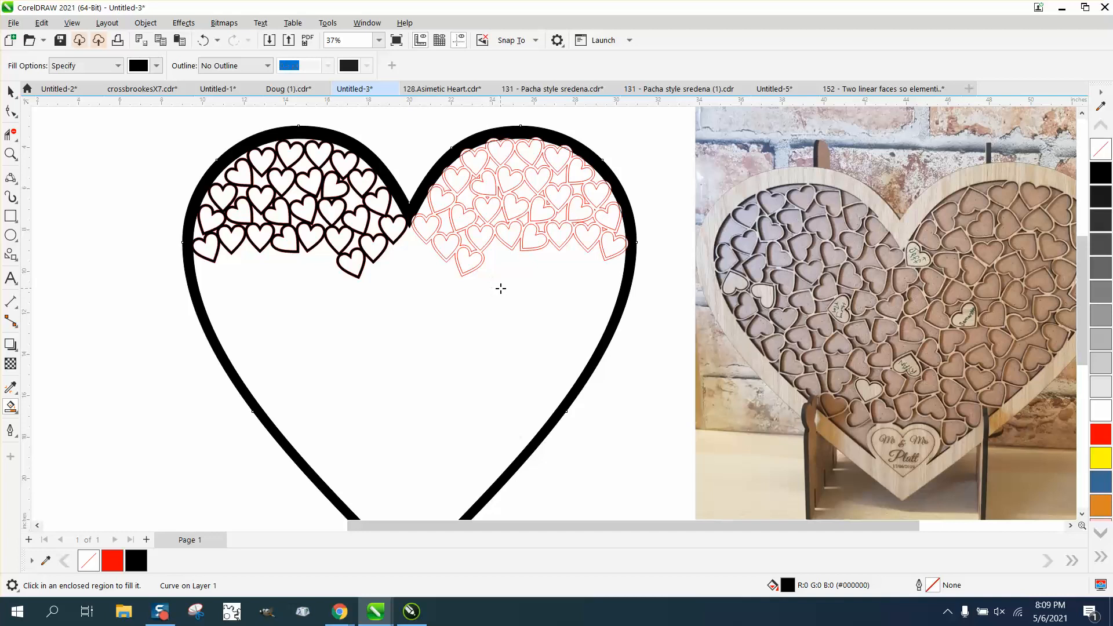
{"action": "mouse_move", "coordinate": [615, 265]}
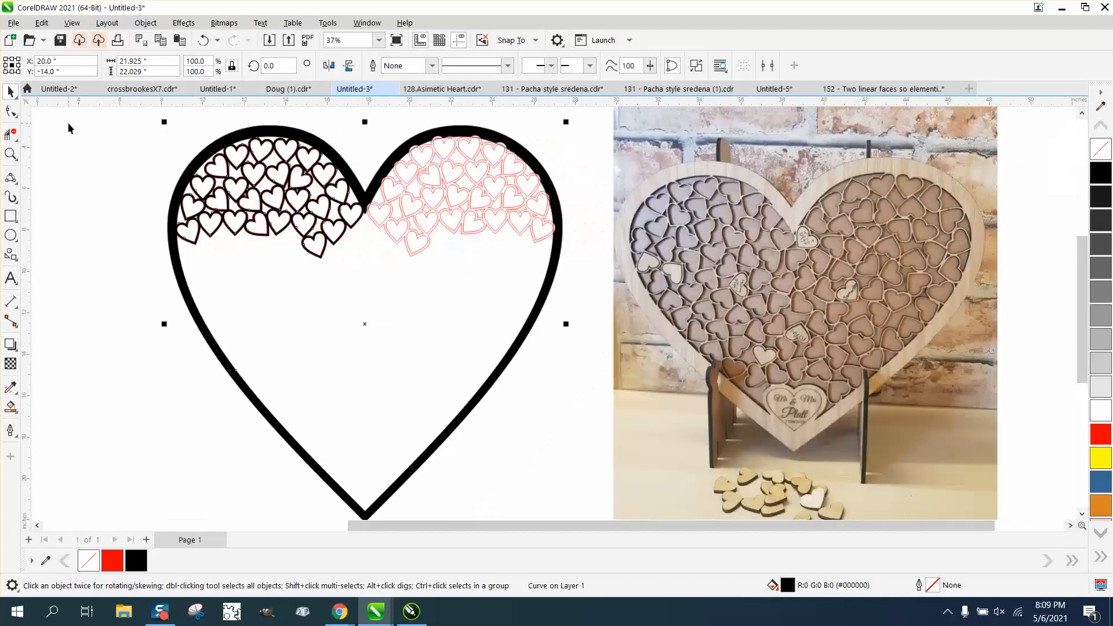
{"action": "scroll", "scroll_direction": "down", "scroll_amount": 3}
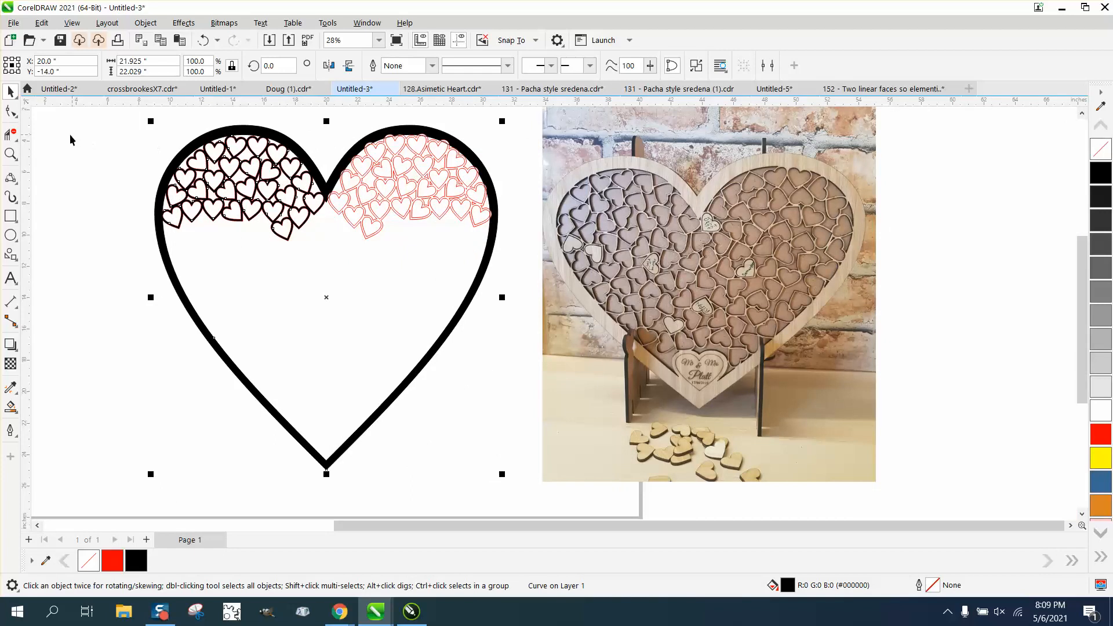
{"action": "mouse_move", "coordinate": [480, 320]}
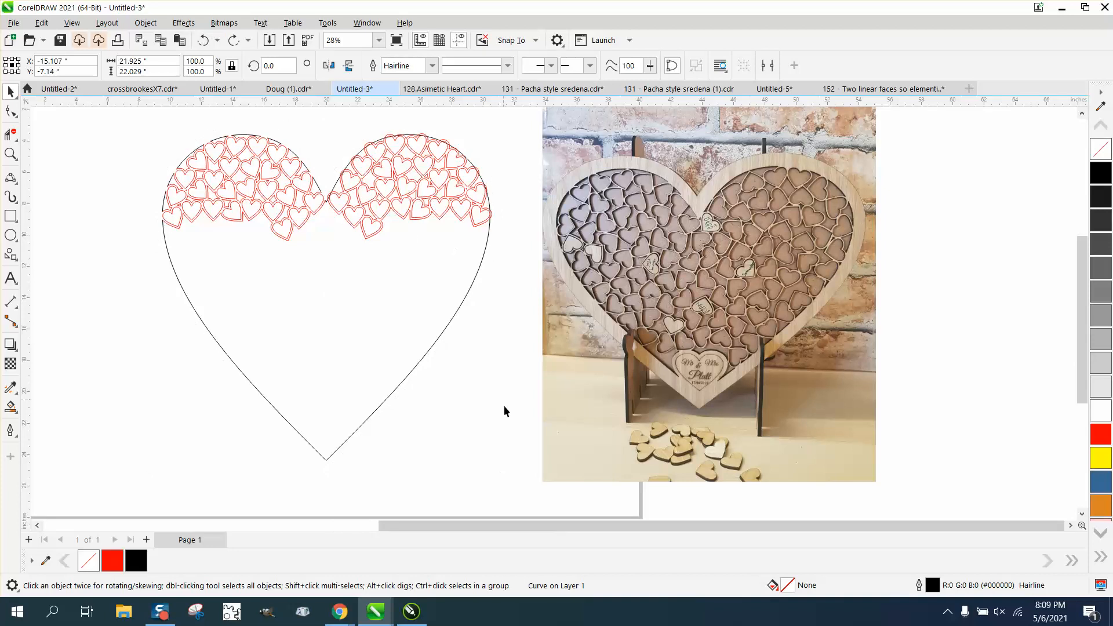
{"action": "mouse_move", "coordinate": [404, 298]}
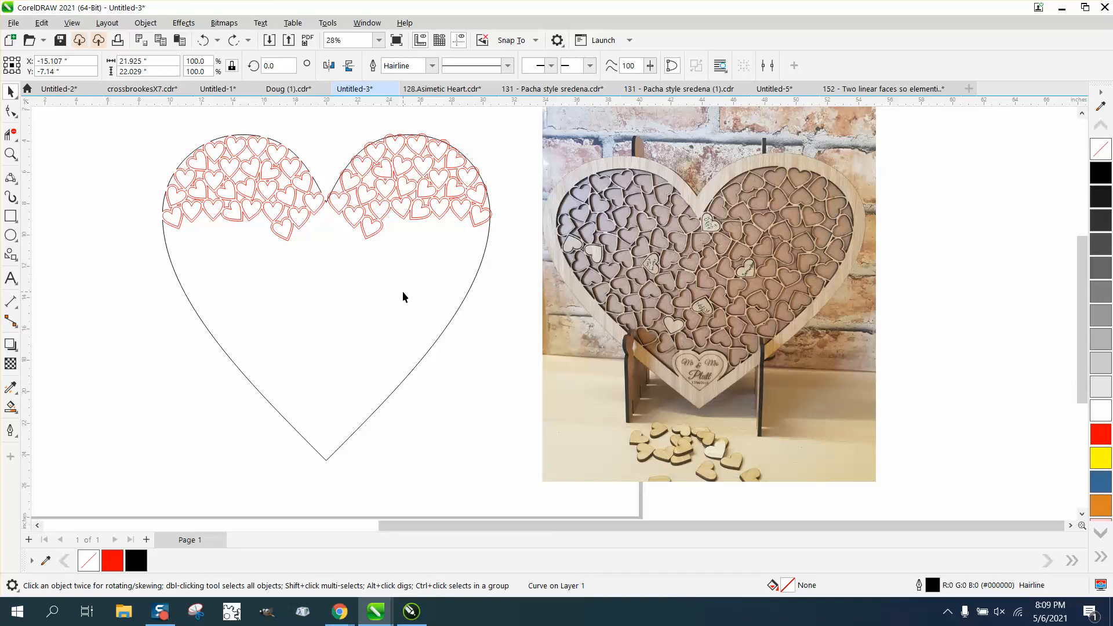
{"action": "left_click", "coordinate": [301, 191]}
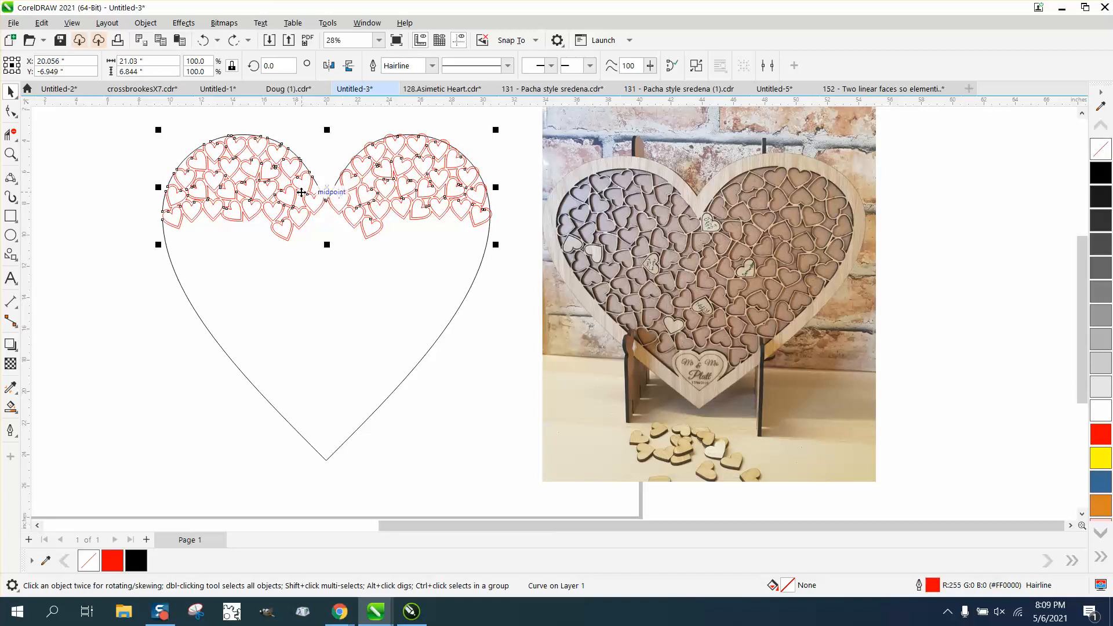
{"action": "left_click", "coordinate": [145, 23]}
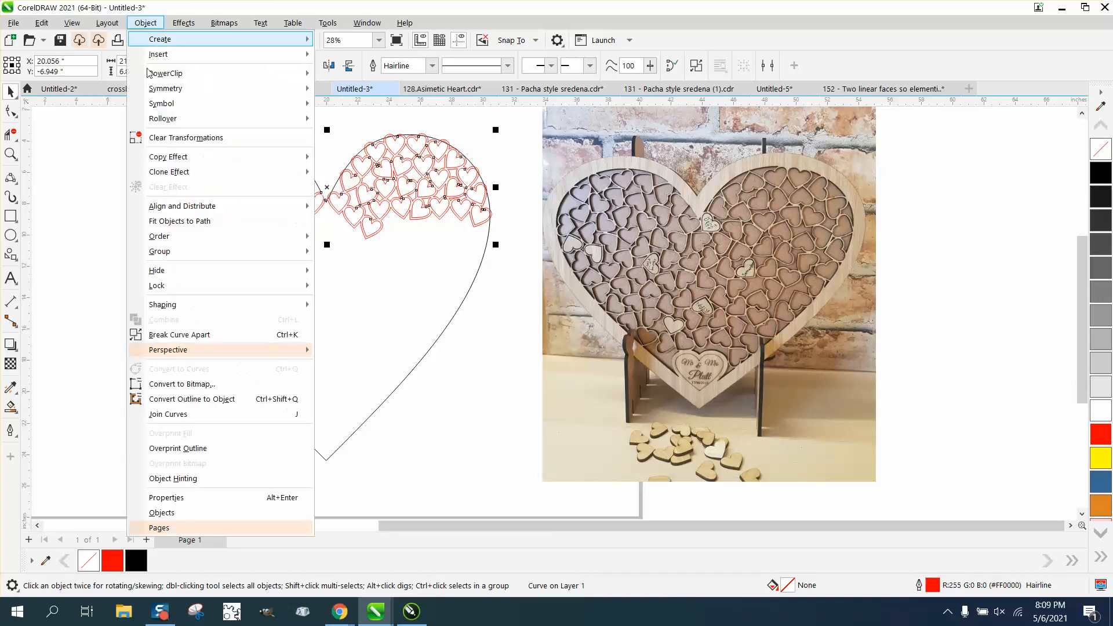
{"action": "mouse_move", "coordinate": [160, 252]}
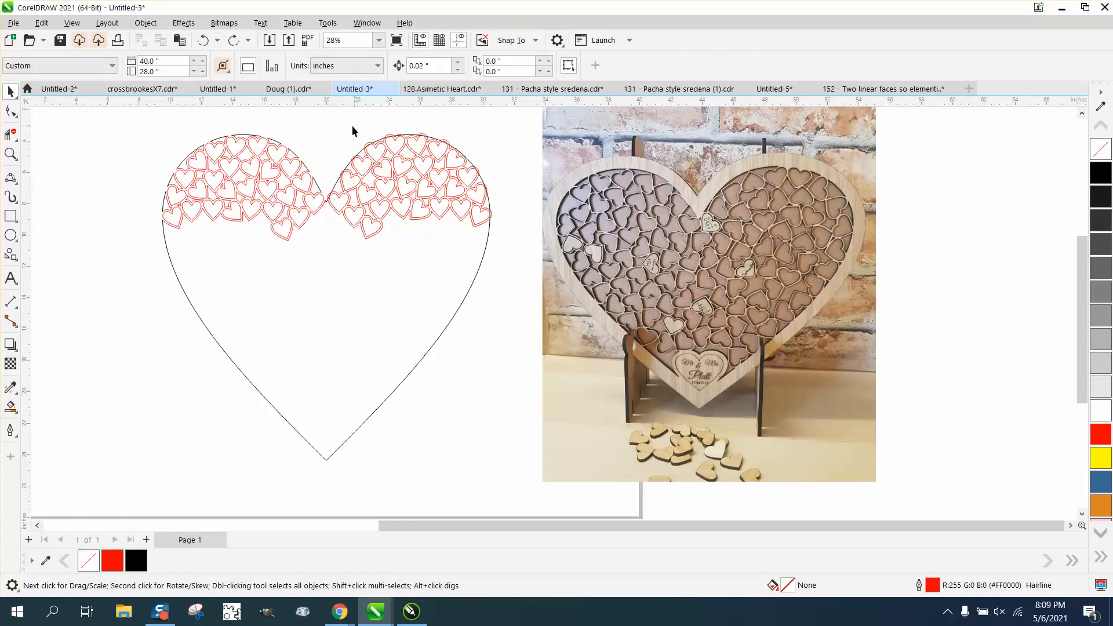
{"action": "mouse_move", "coordinate": [291, 211]}
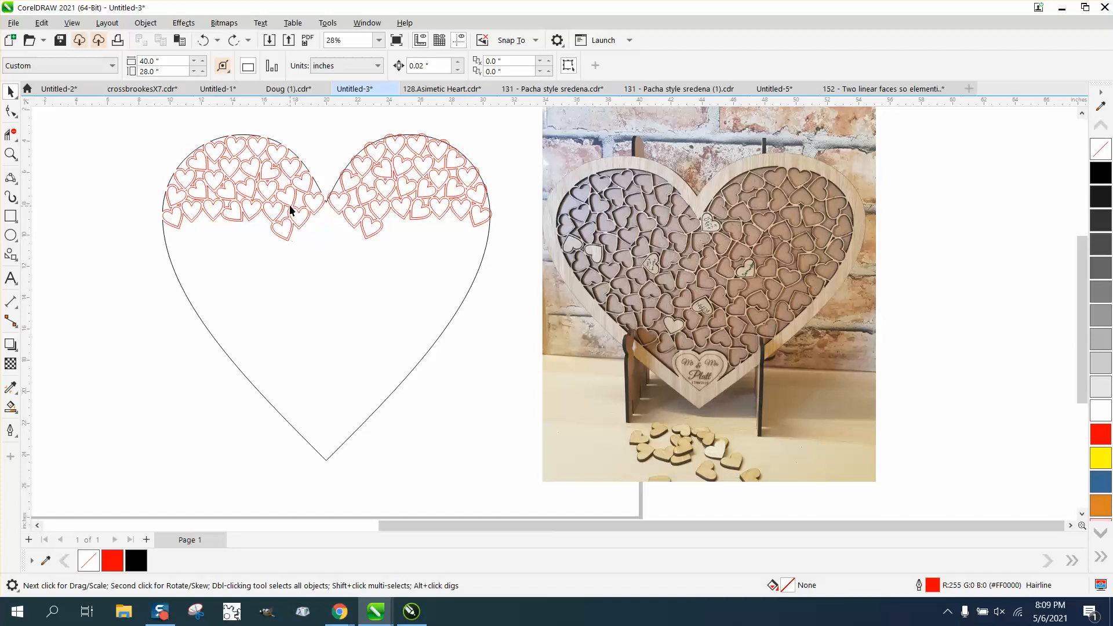
{"action": "left_click", "coordinate": [291, 201]}
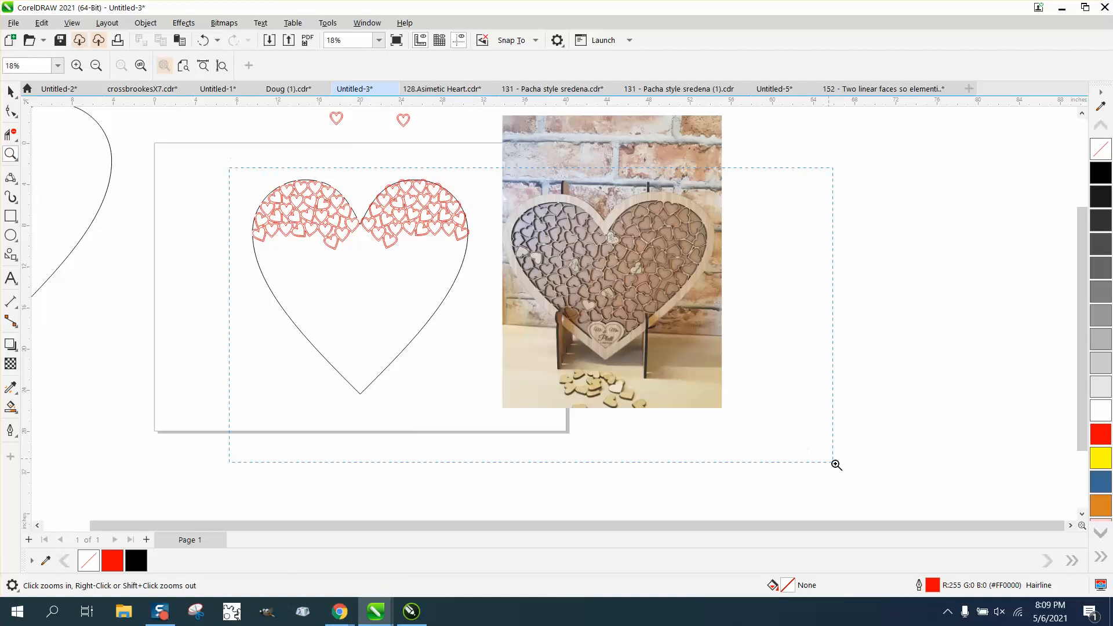
{"action": "left_click", "coordinate": [835, 464]}
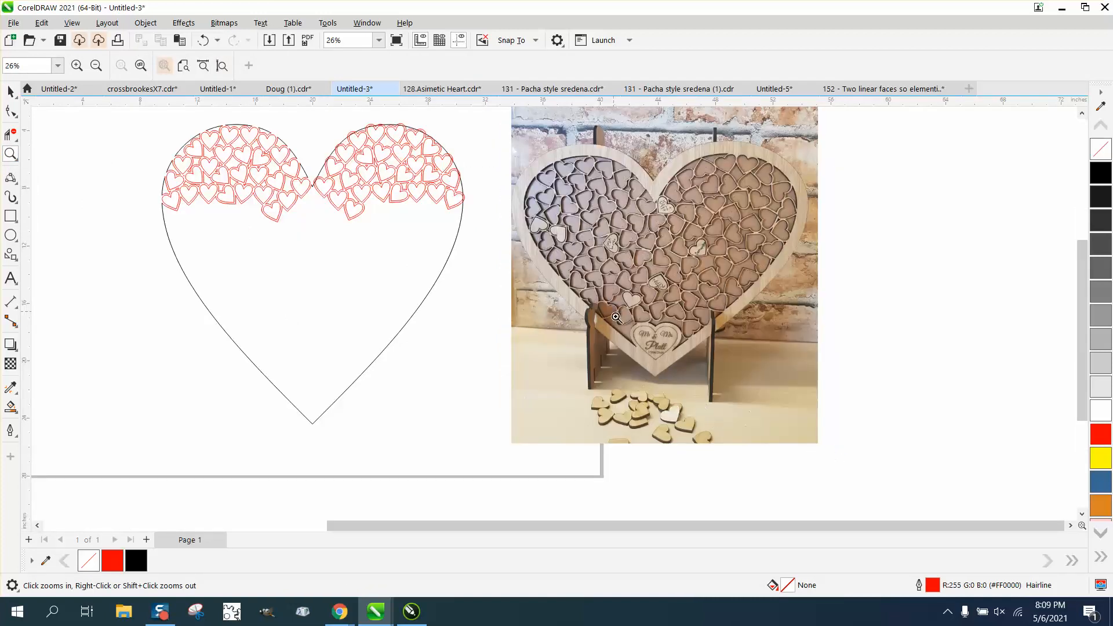
{"action": "left_click", "coordinate": [615, 316]}
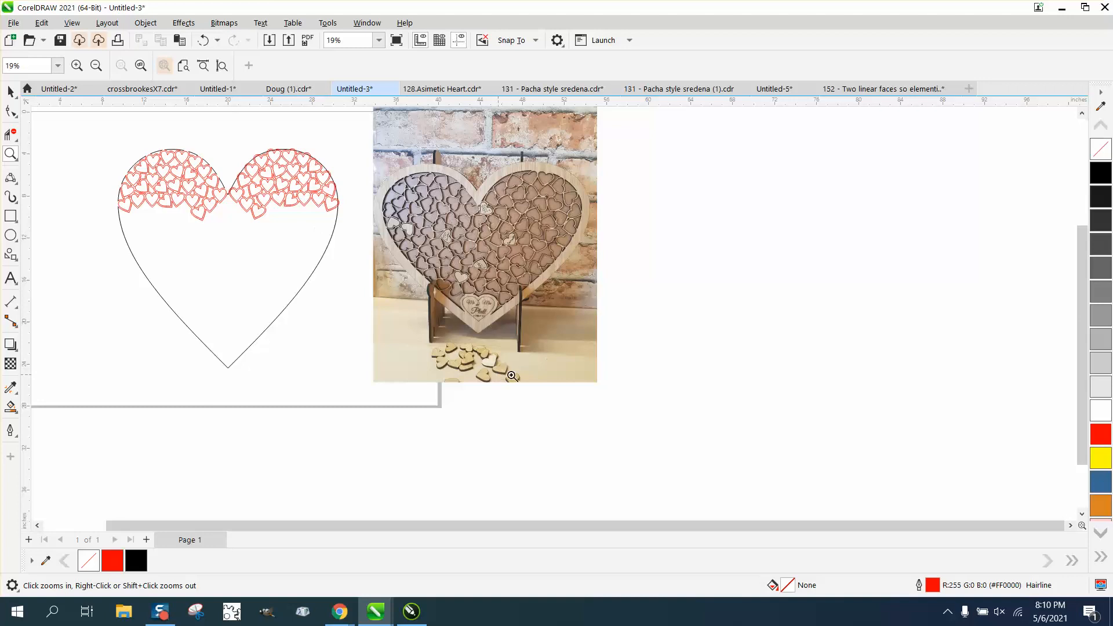
{"action": "left_click", "coordinate": [510, 375]}
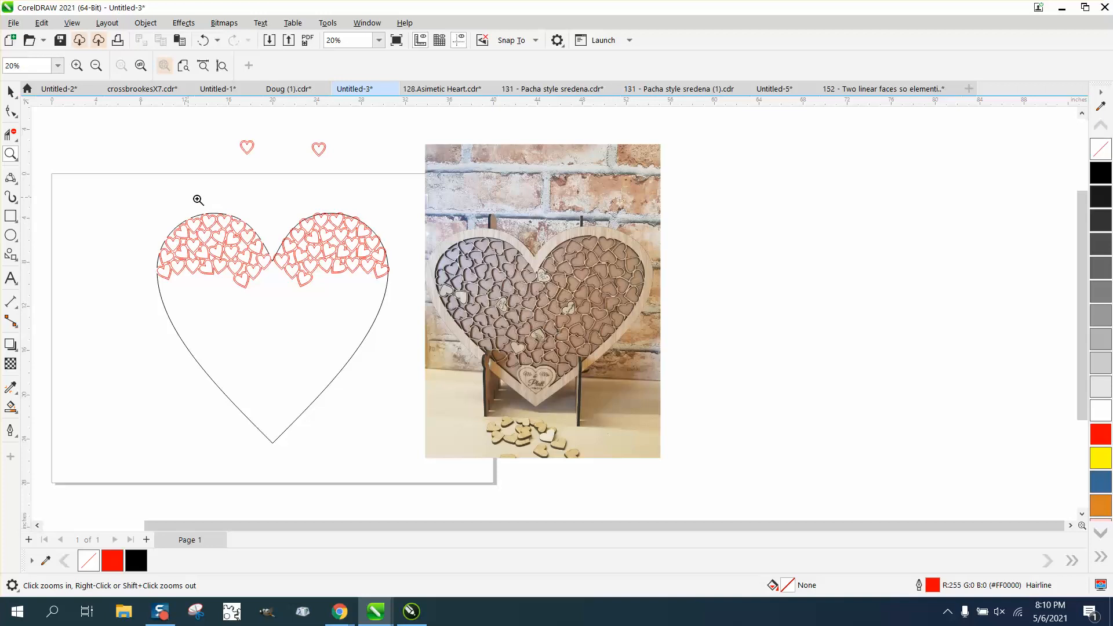
{"action": "left_click", "coordinate": [419, 303]}
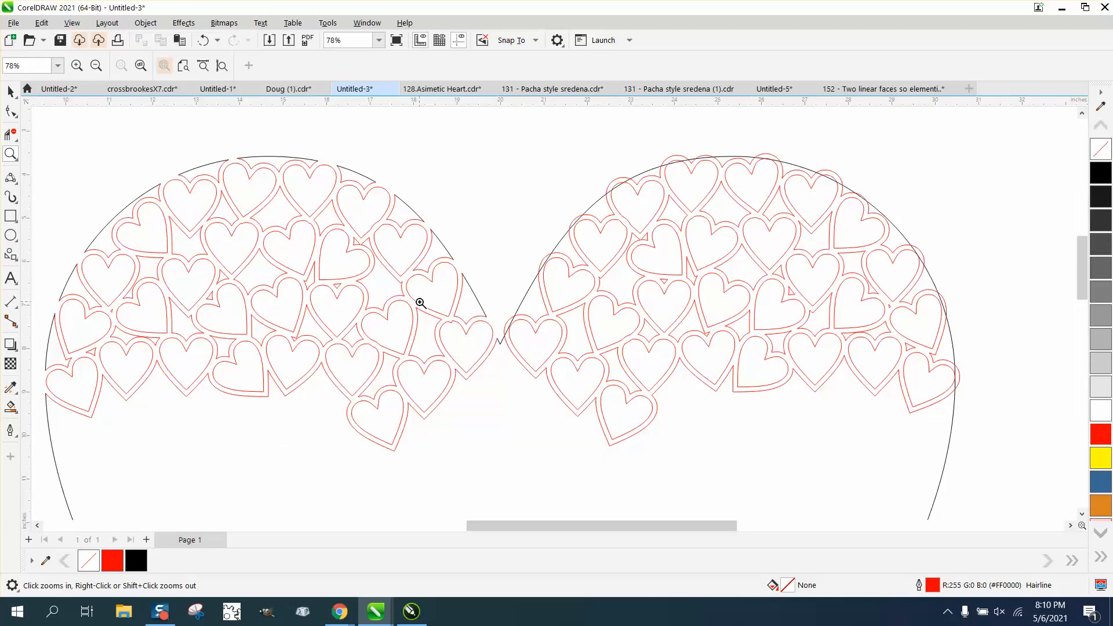